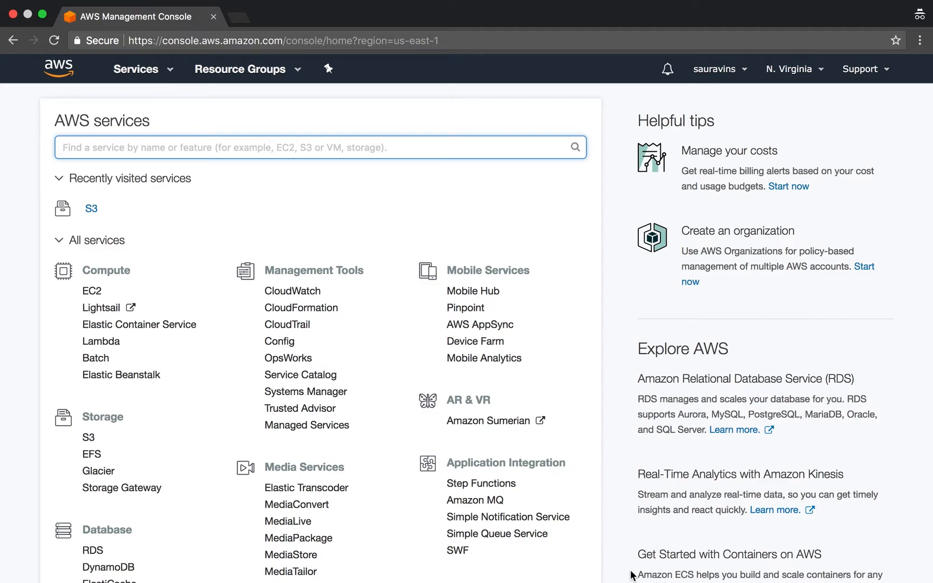
{"action": "mouse_move", "coordinate": [91, 209]}
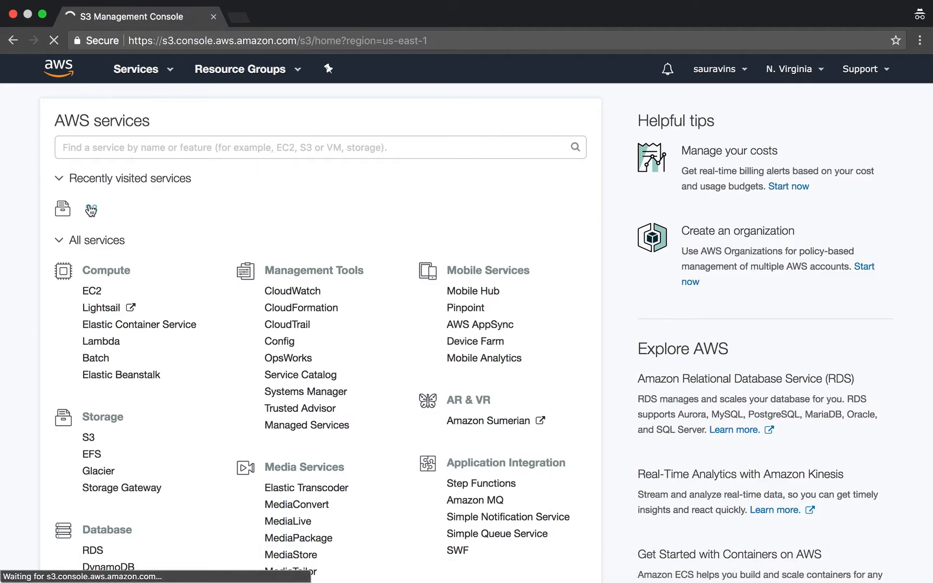
- Start a new S3 bucket named 'saurav-versioning' in US East (N. Virginia) and advance to properties
{"action": "left_click", "coordinate": [91, 208]}
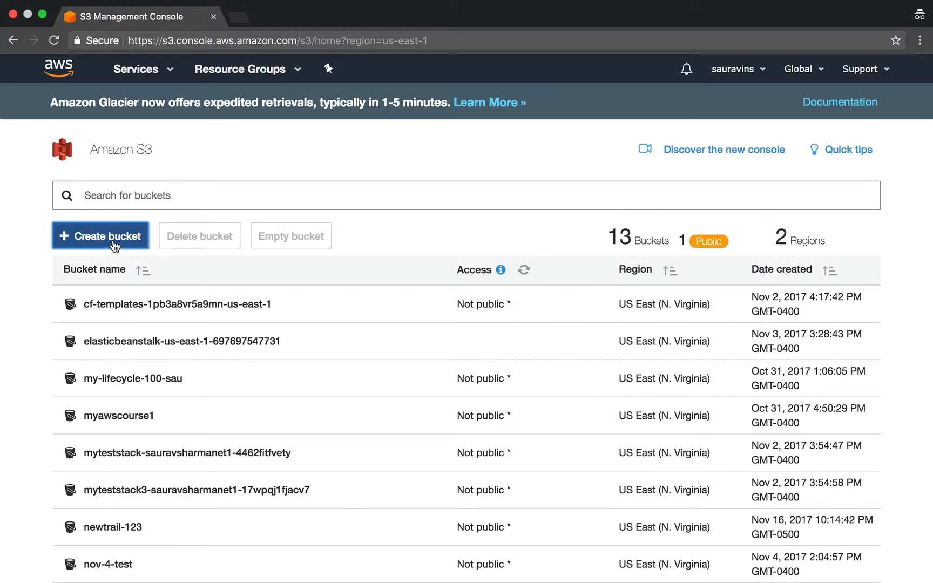
{"action": "left_click", "coordinate": [100, 235]}
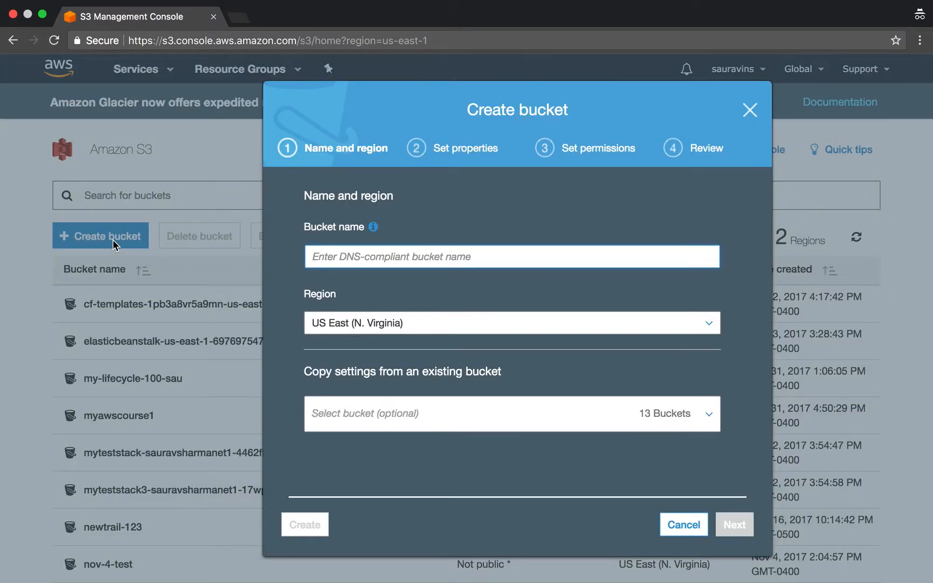
{"action": "type", "text": "saurav-versioning"}
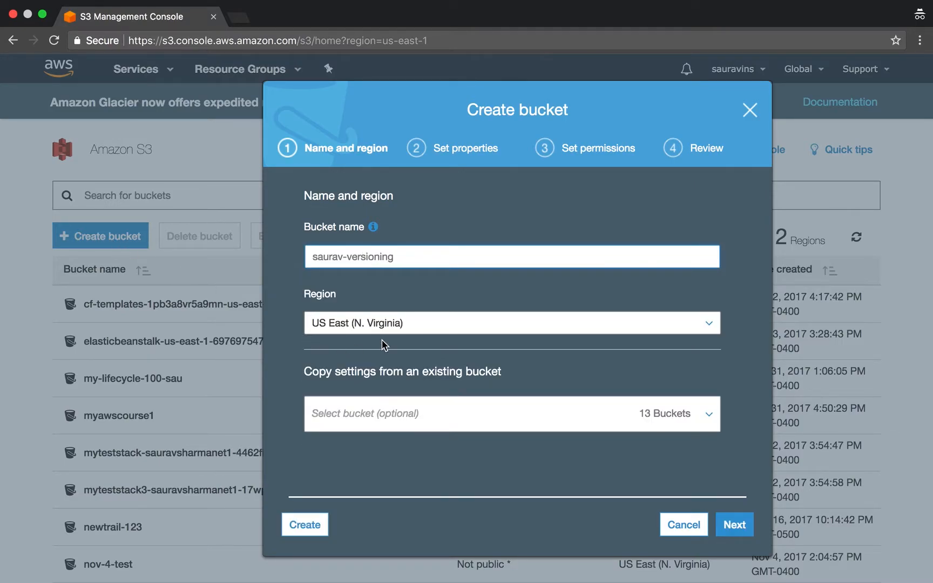
{"action": "left_click", "coordinate": [734, 525]}
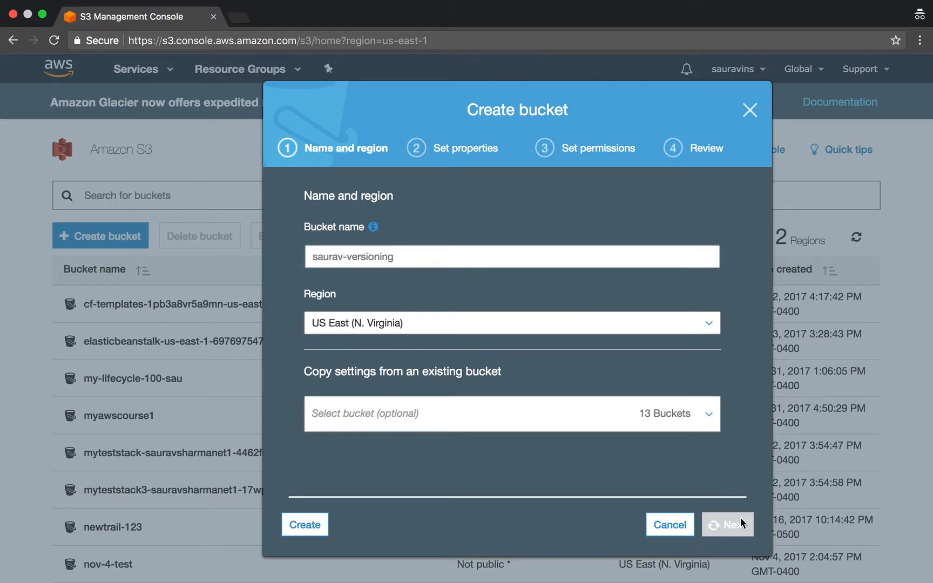
{"action": "left_click", "coordinate": [727, 524]}
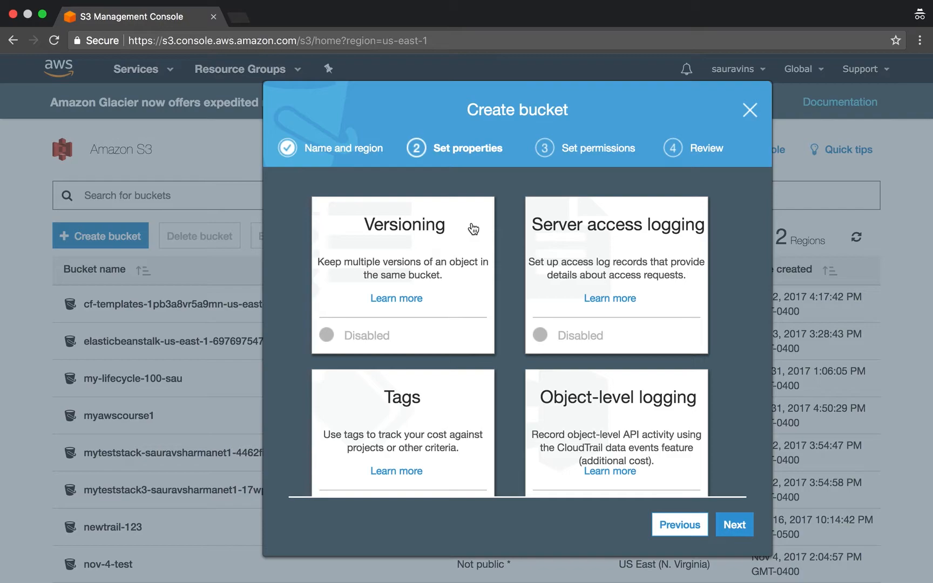
{"action": "mouse_move", "coordinate": [319, 314]}
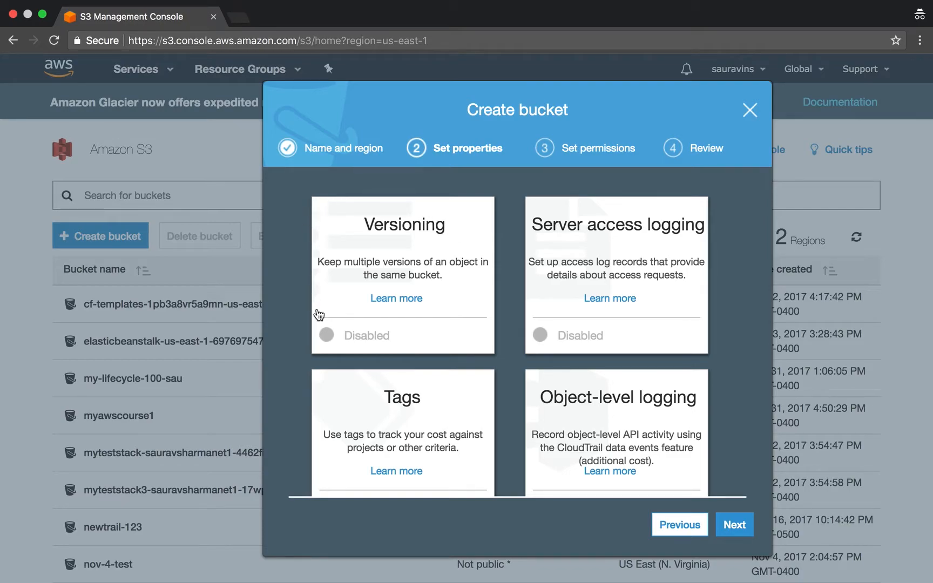
{"action": "mouse_move", "coordinate": [433, 276]}
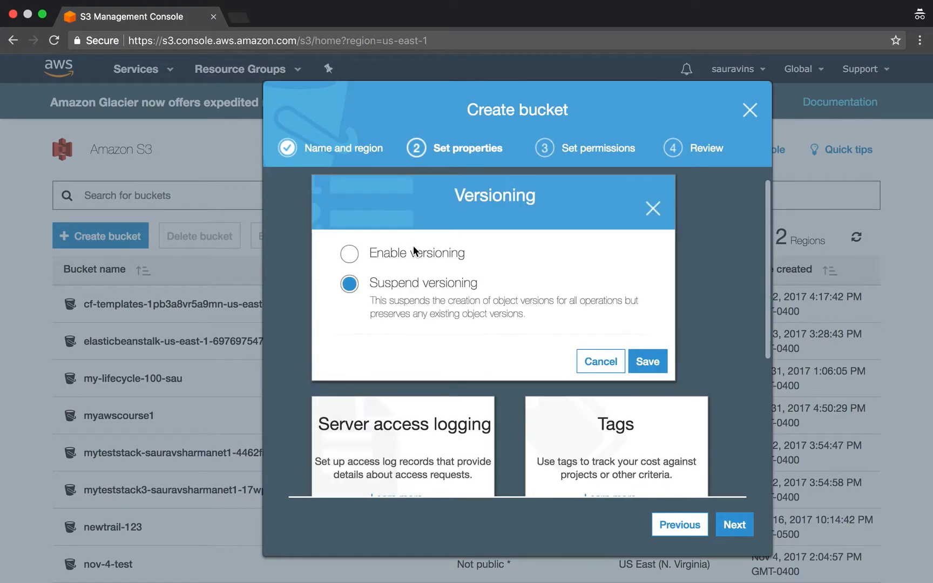
- Enable versioning, pass the permissions and review steps, and create the bucket
{"action": "left_click", "coordinate": [350, 252]}
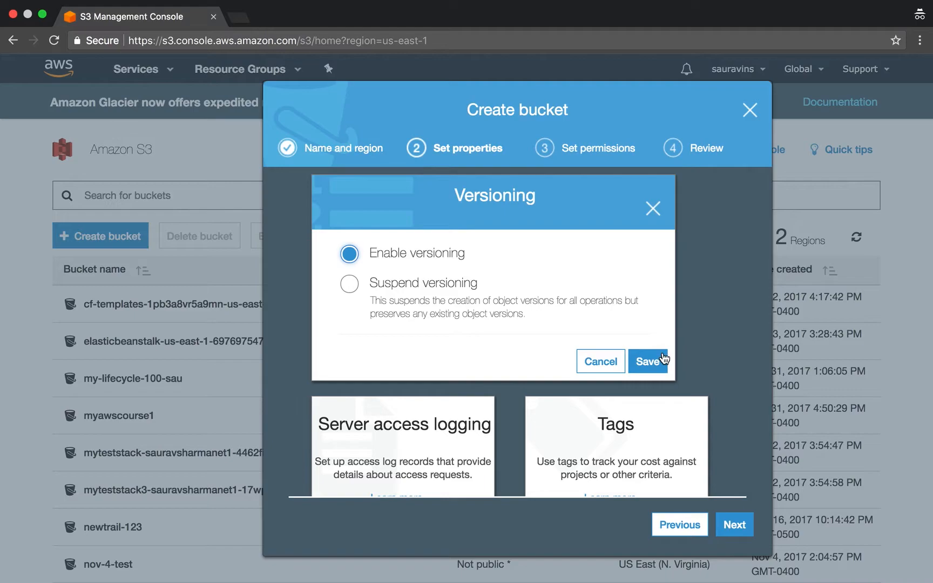
{"action": "left_click", "coordinate": [648, 362]}
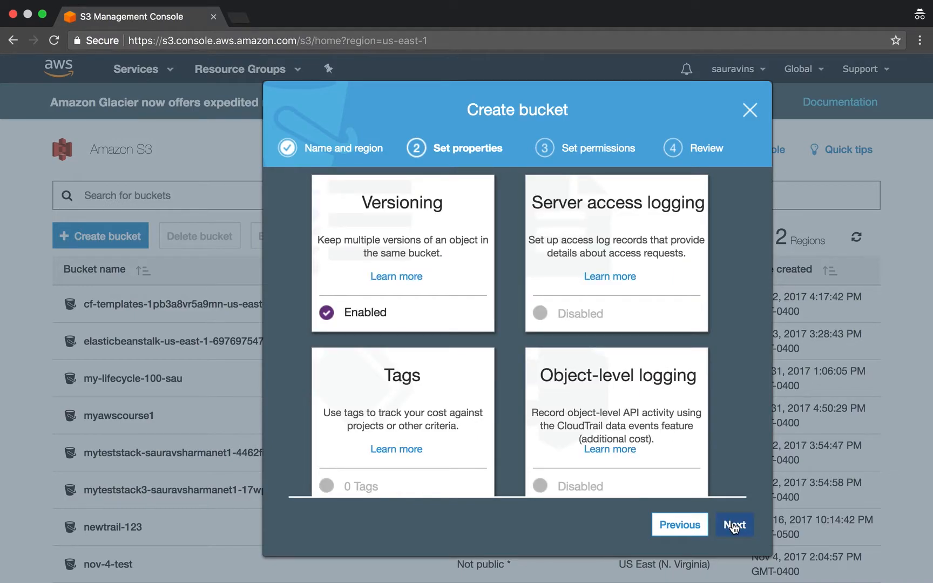
{"action": "left_click", "coordinate": [734, 524]}
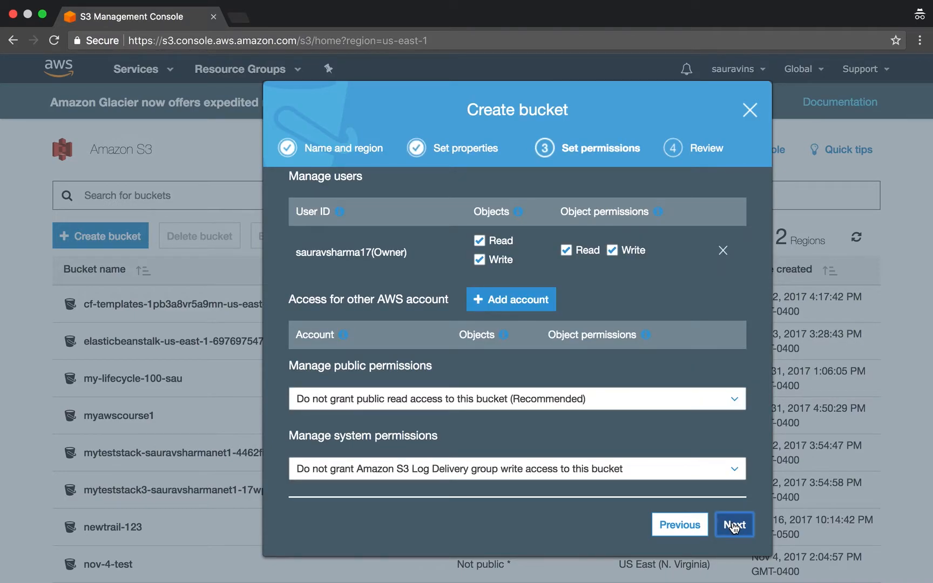
{"action": "left_click", "coordinate": [733, 525]}
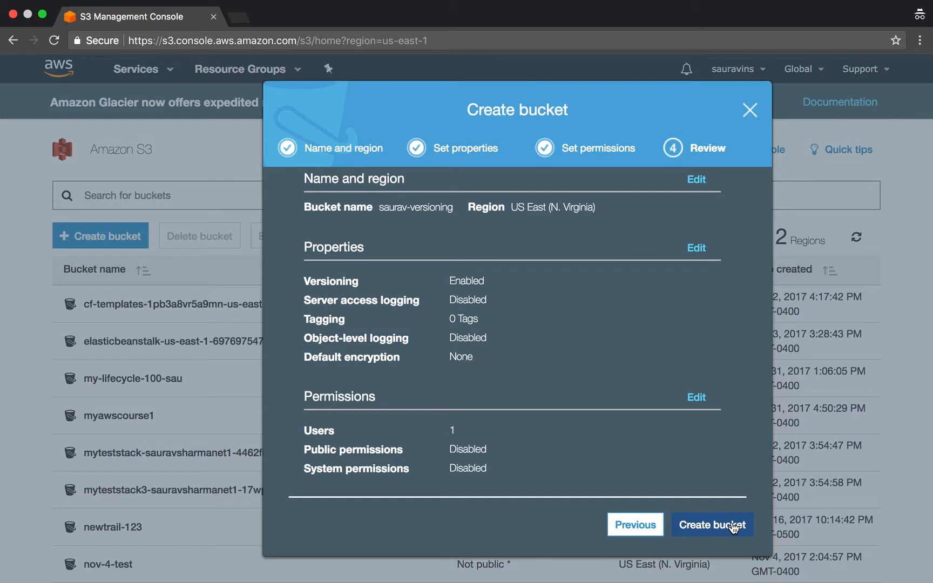
{"action": "left_click", "coordinate": [711, 525]}
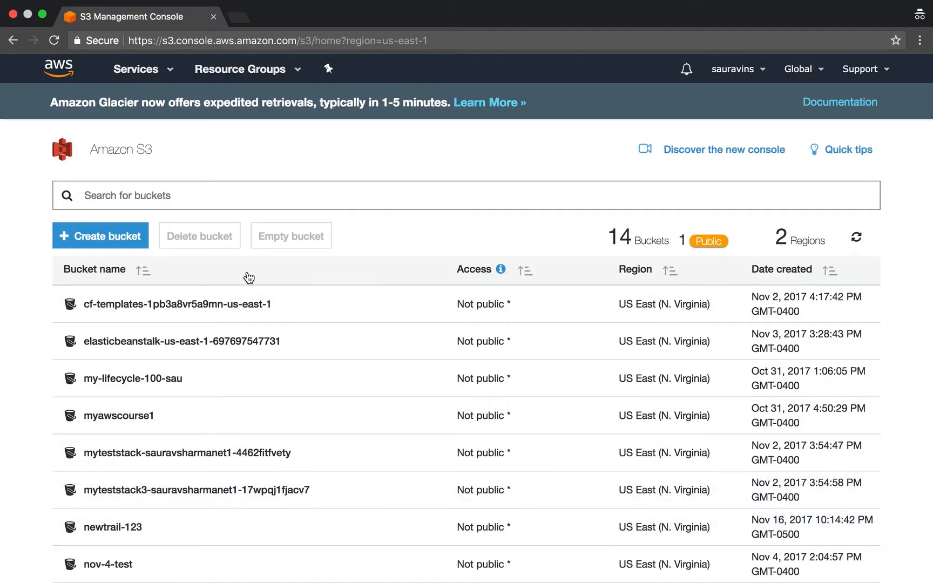
- Open the saurav-versioning bucket from the list and view its empty overview
{"action": "scroll", "scroll_direction": "down", "scroll_amount": 3}
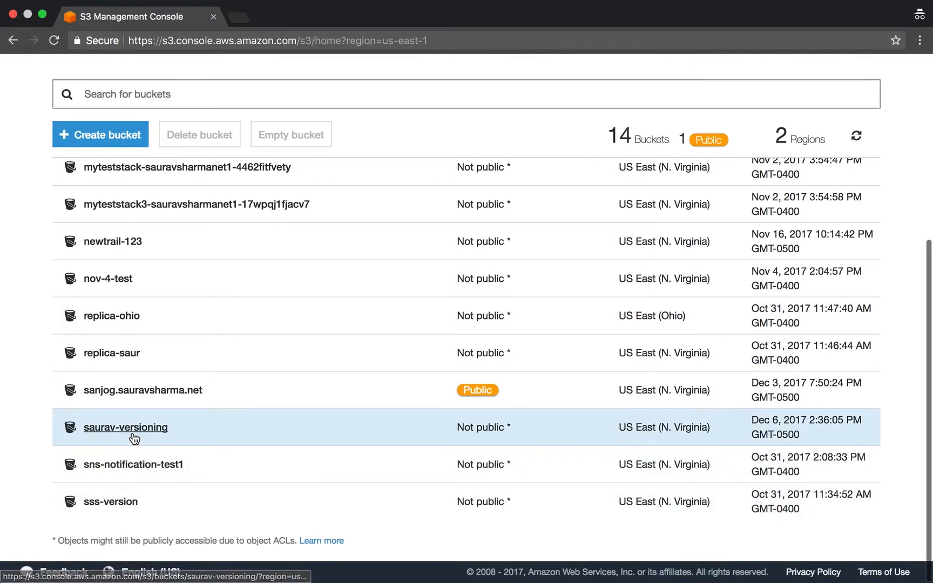
{"action": "left_click", "coordinate": [125, 427]}
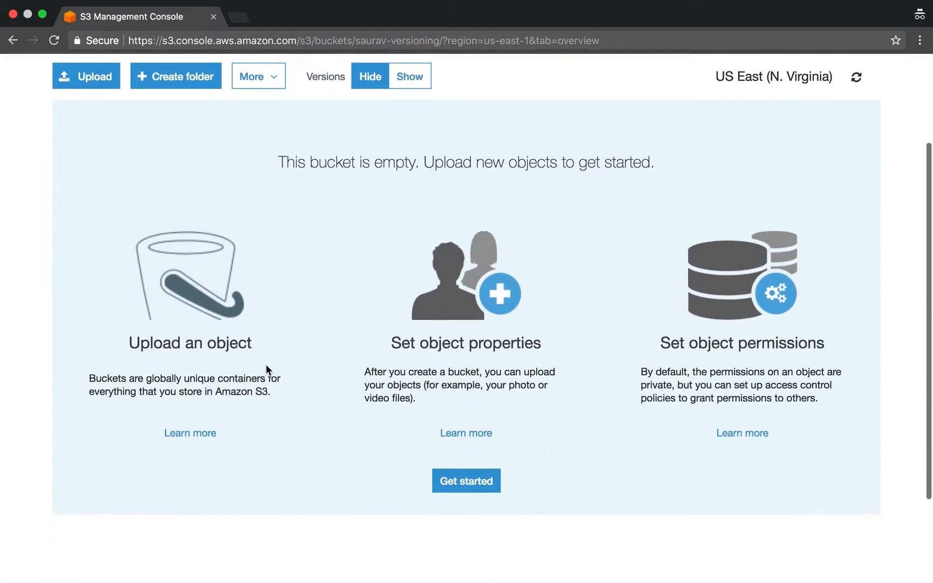
{"action": "scroll", "scroll_direction": "down", "scroll_amount": 3}
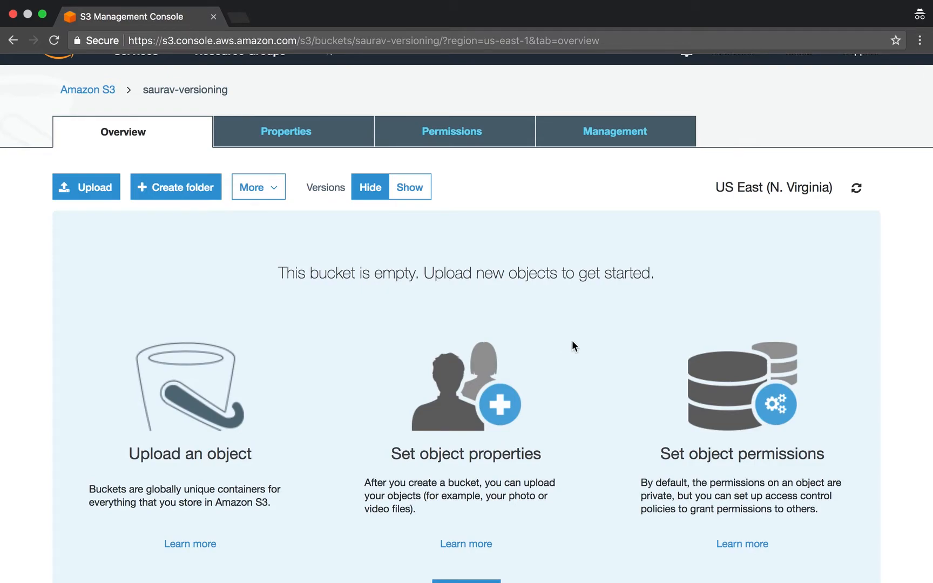
{"action": "mouse_move", "coordinate": [517, 348]}
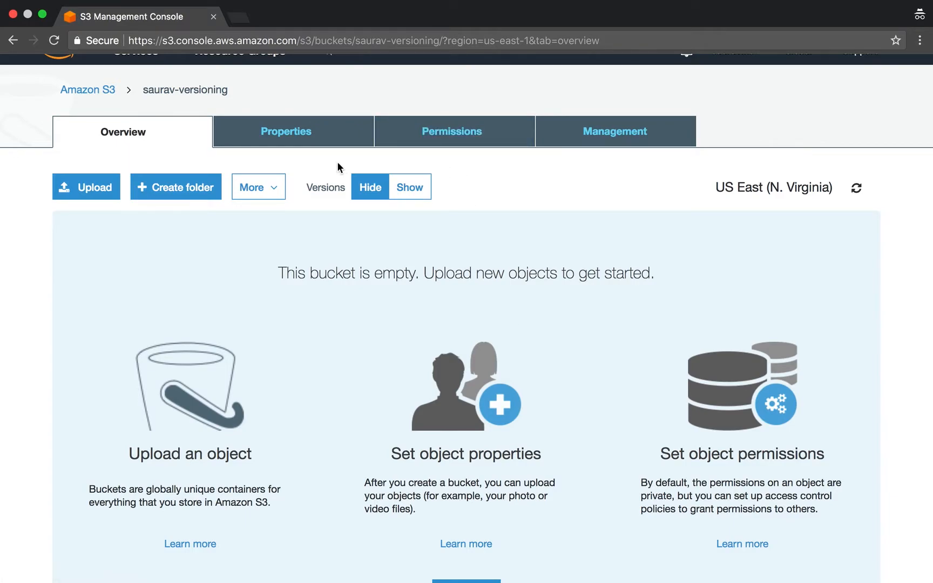
{"action": "mouse_move", "coordinate": [441, 170]}
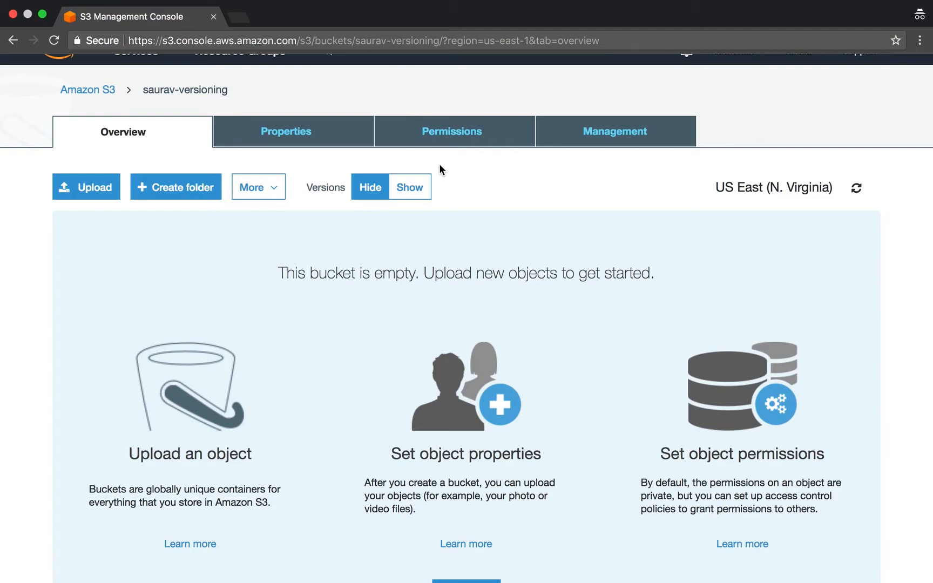
{"action": "mouse_move", "coordinate": [417, 170]}
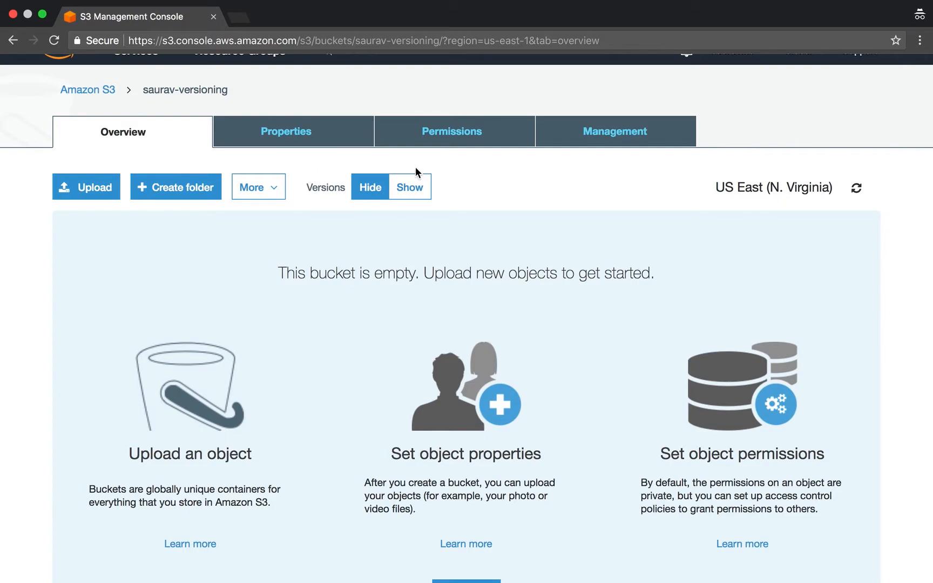
{"action": "mouse_move", "coordinate": [447, 220]}
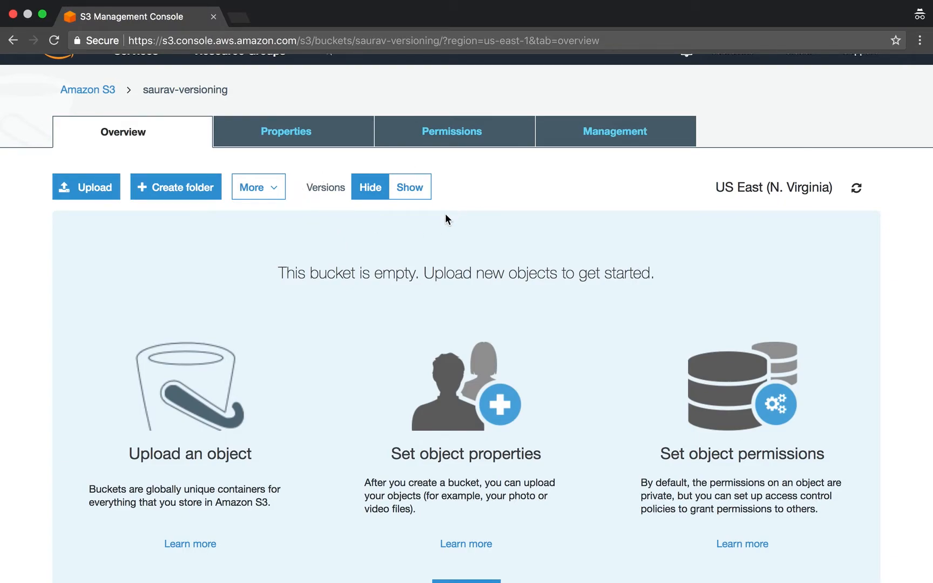
{"action": "mouse_move", "coordinate": [382, 241]}
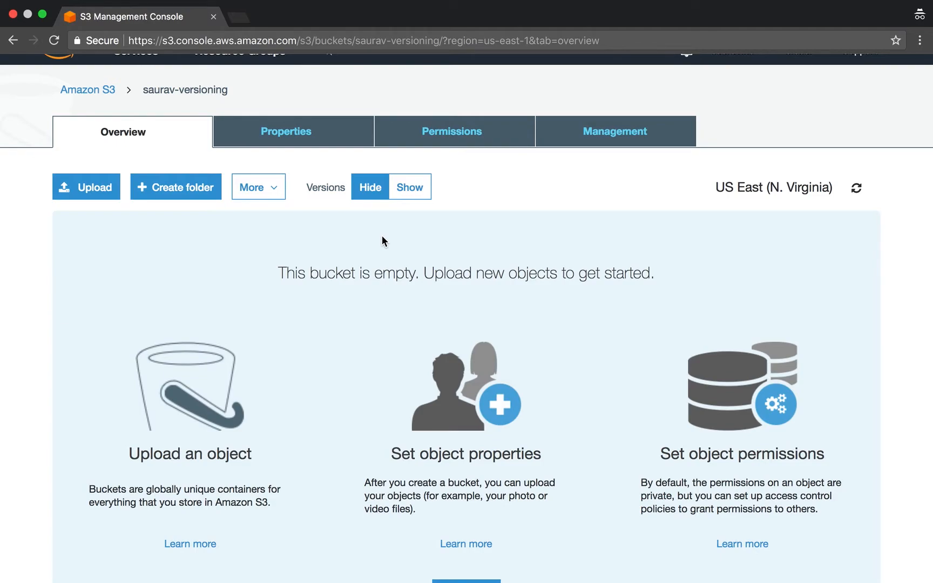
{"action": "scroll", "scroll_direction": "down", "scroll_amount": 3}
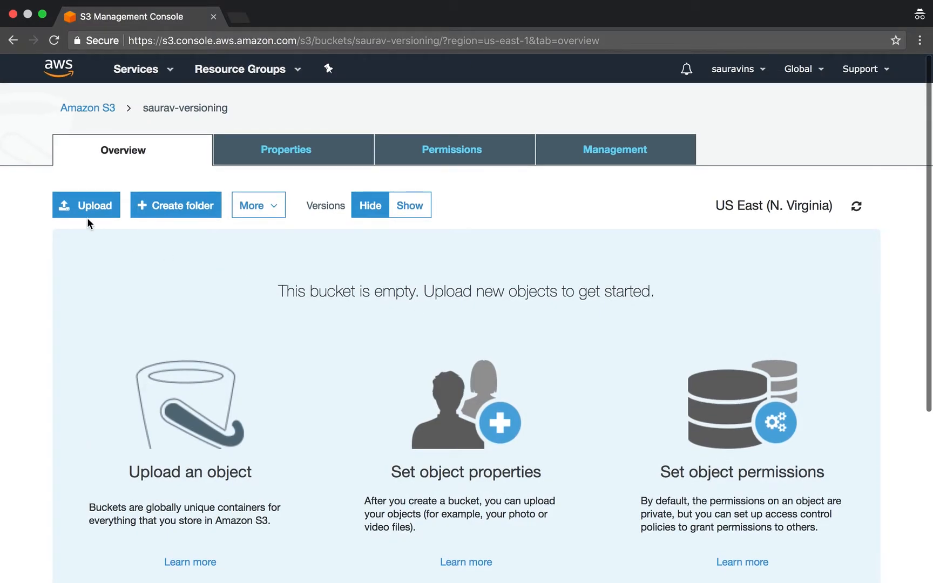
- Pick the hello file from the S3 upload folder and upload it to saurav-versioning
{"action": "left_click", "coordinate": [86, 205]}
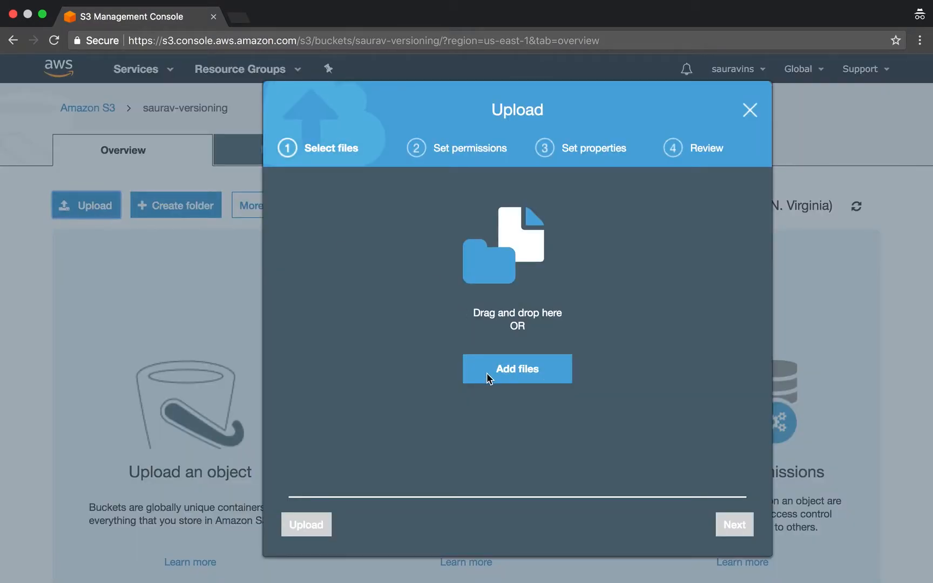
{"action": "left_click", "coordinate": [517, 368]}
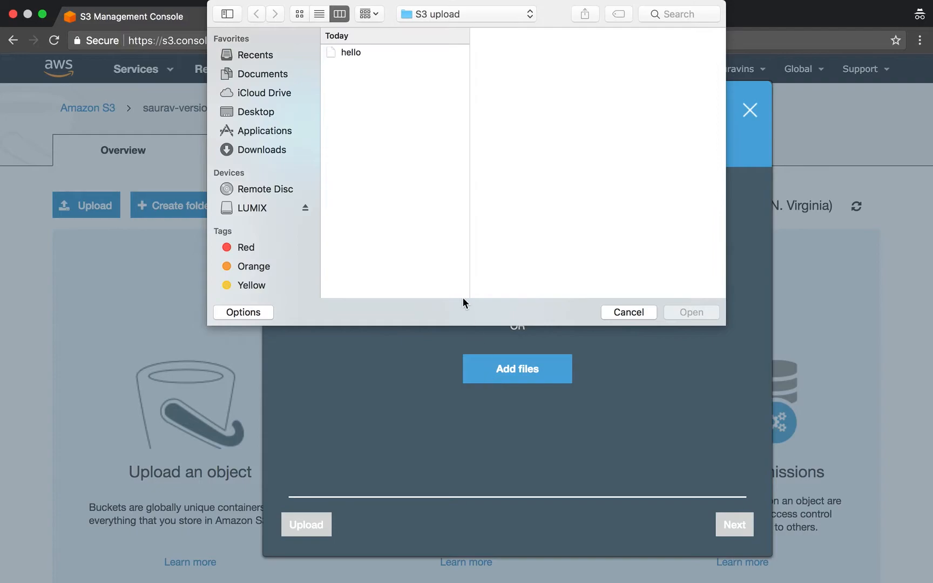
{"action": "mouse_move", "coordinate": [367, 94]}
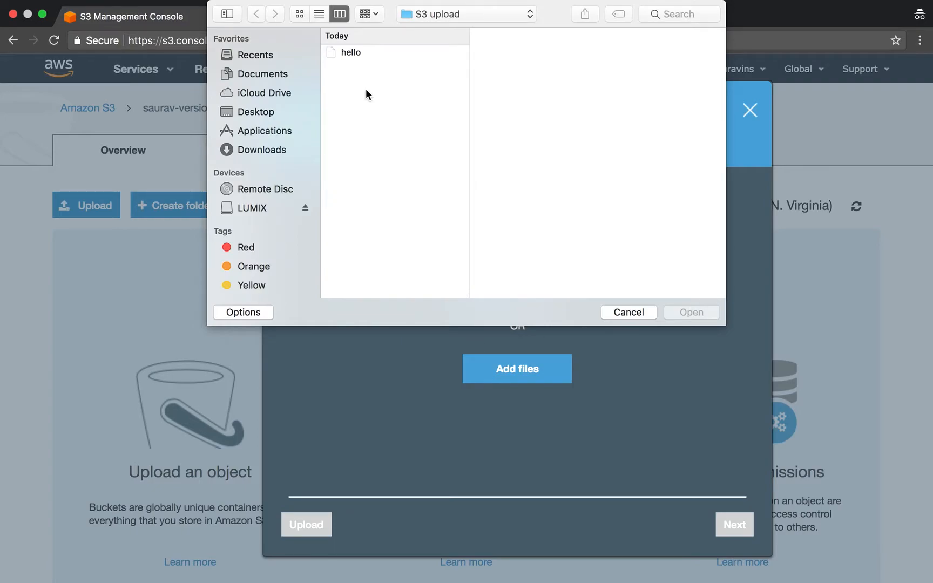
{"action": "left_click", "coordinate": [351, 52]}
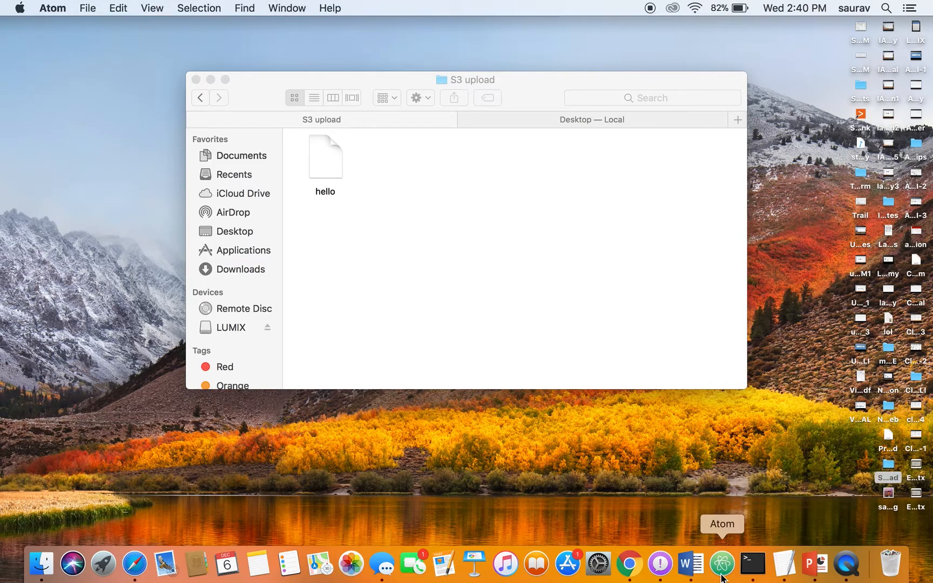
{"action": "left_click", "coordinate": [722, 562]}
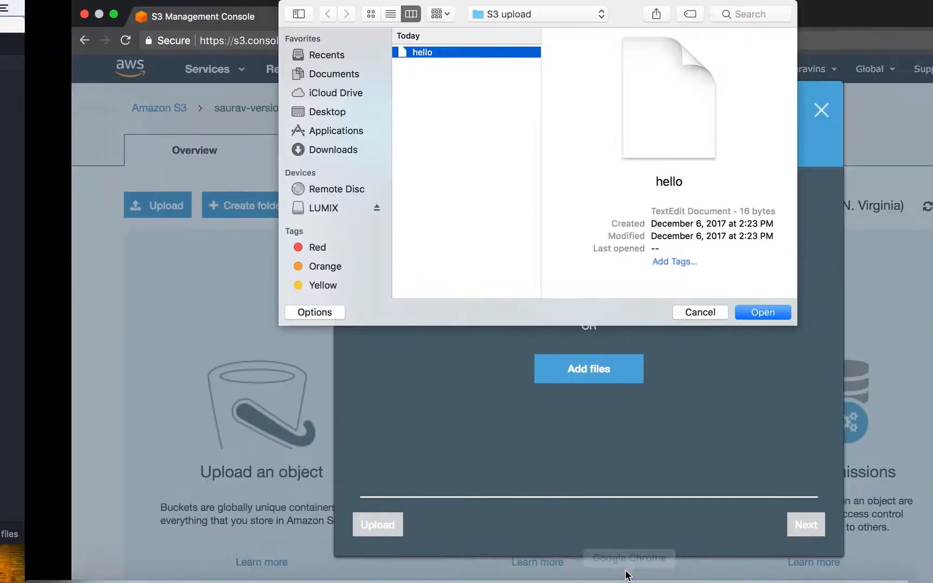
{"action": "left_click", "coordinate": [699, 313]}
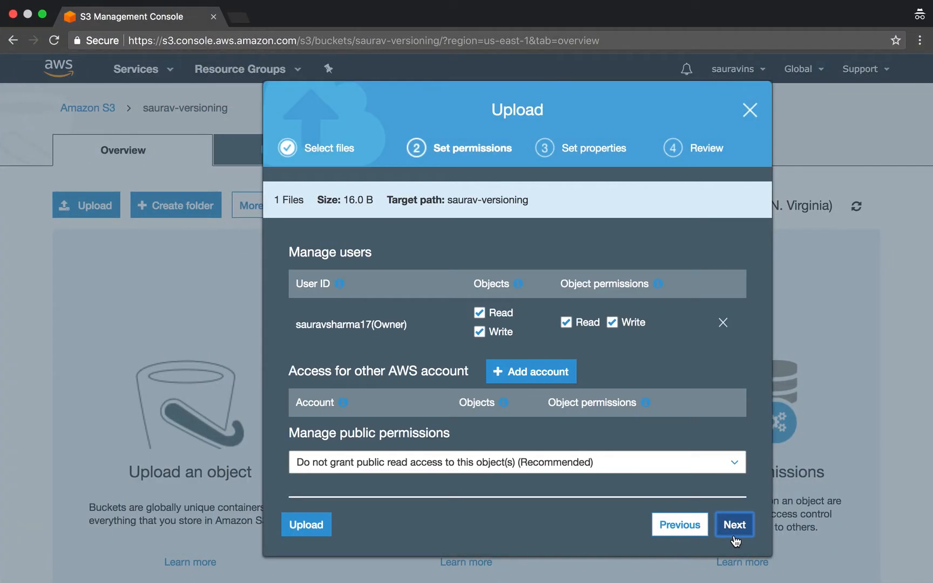
{"action": "left_click", "coordinate": [306, 524]}
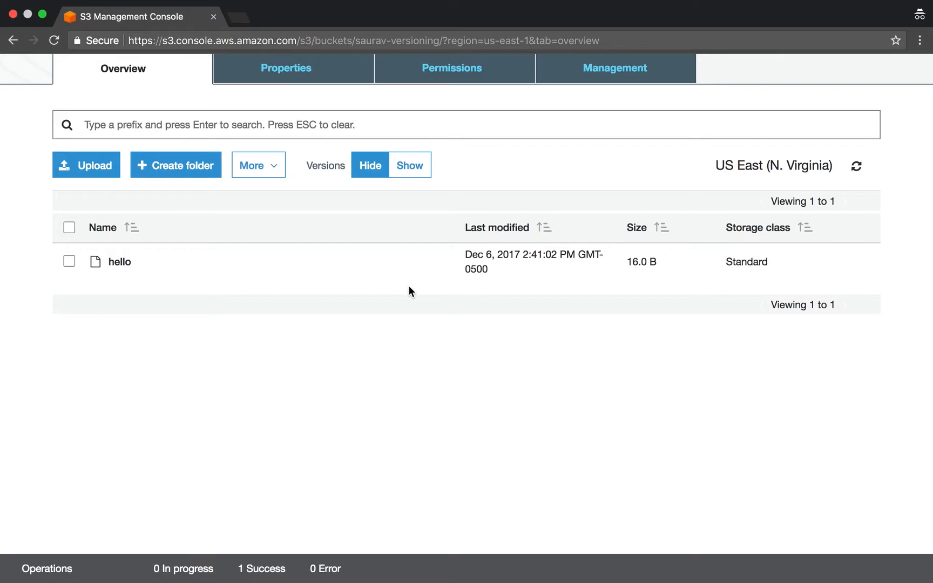
{"action": "left_click", "coordinate": [408, 164]}
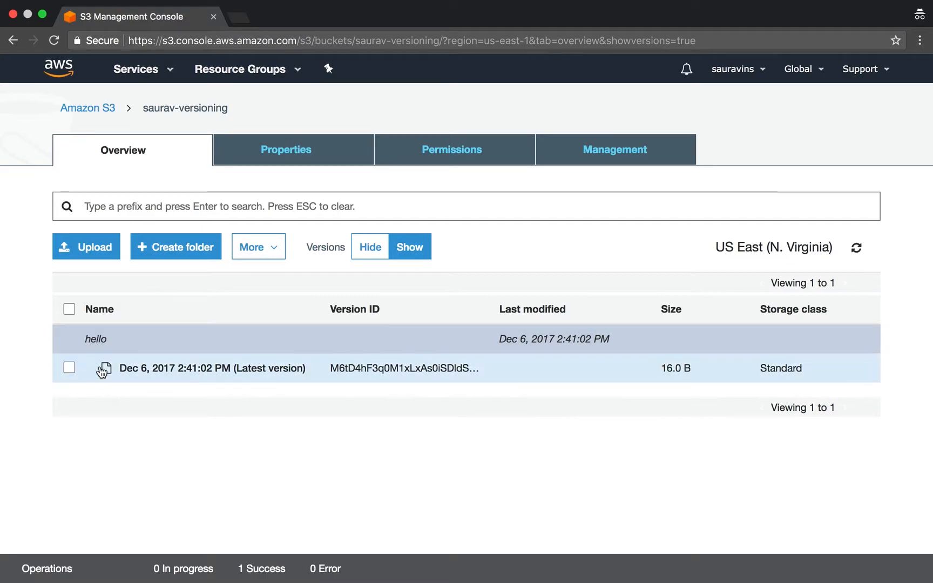
{"action": "left_click", "coordinate": [368, 246]}
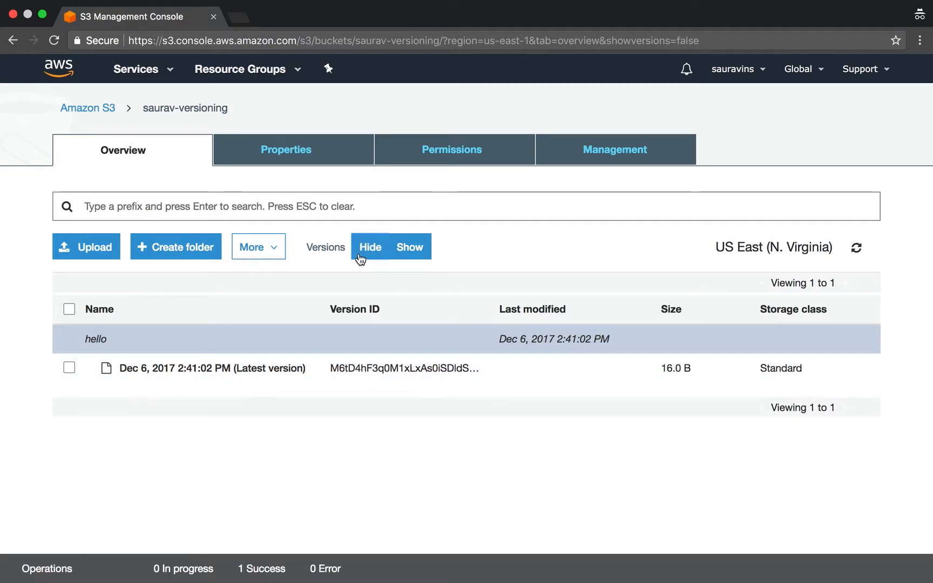
{"action": "left_click", "coordinate": [369, 246]}
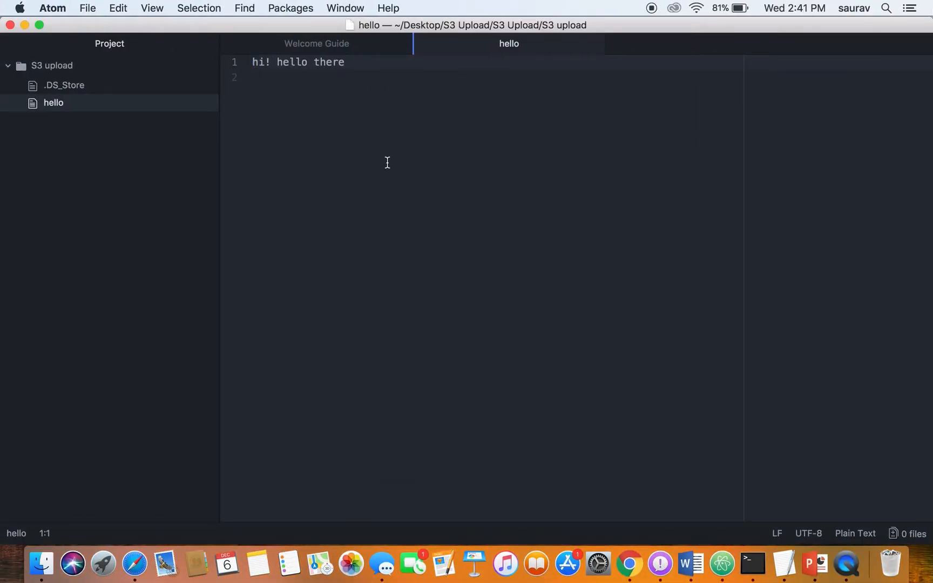
- Add blank lines below the greeting and type "I'm making a video."
{"action": "key", "text": "enter"}
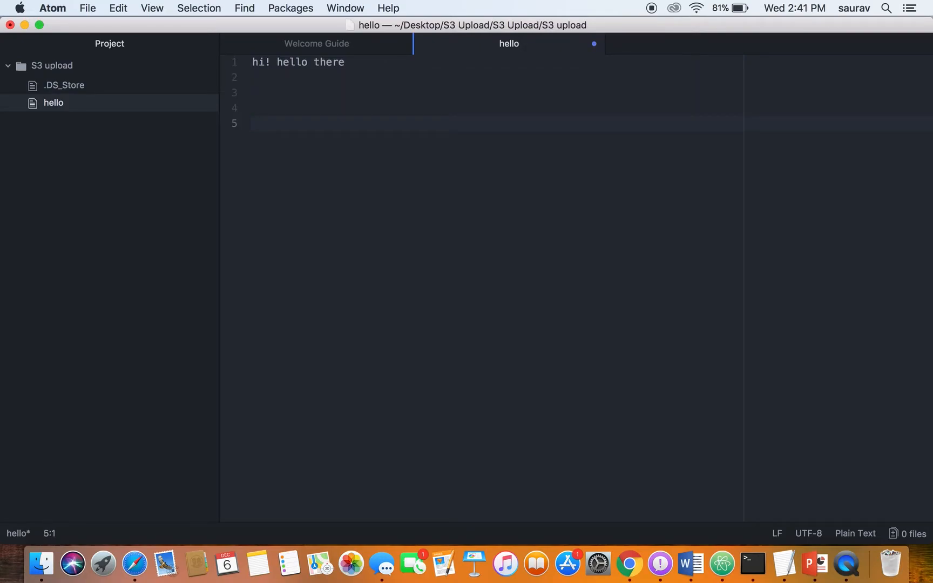
{"action": "type", "text": "I'm"}
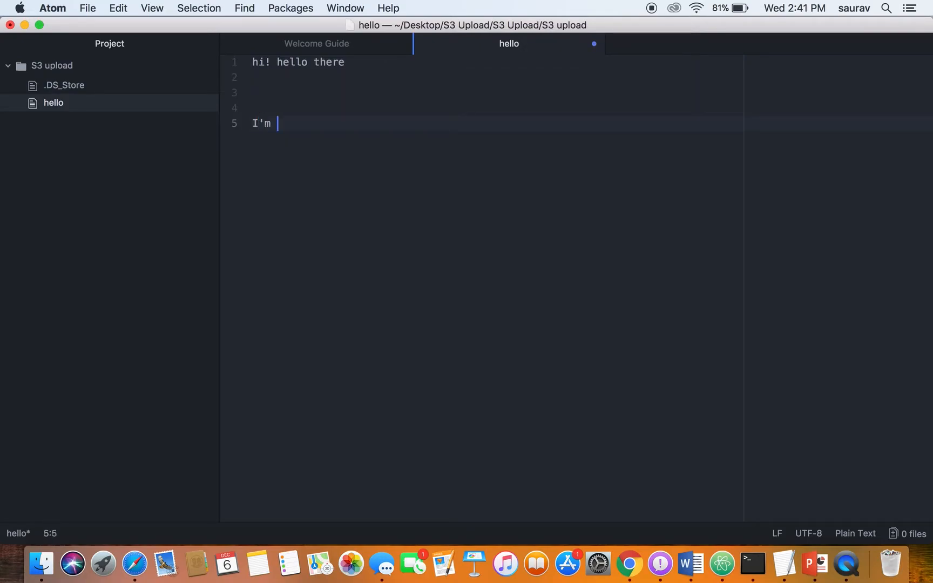
{"action": "type", "text": "making a"}
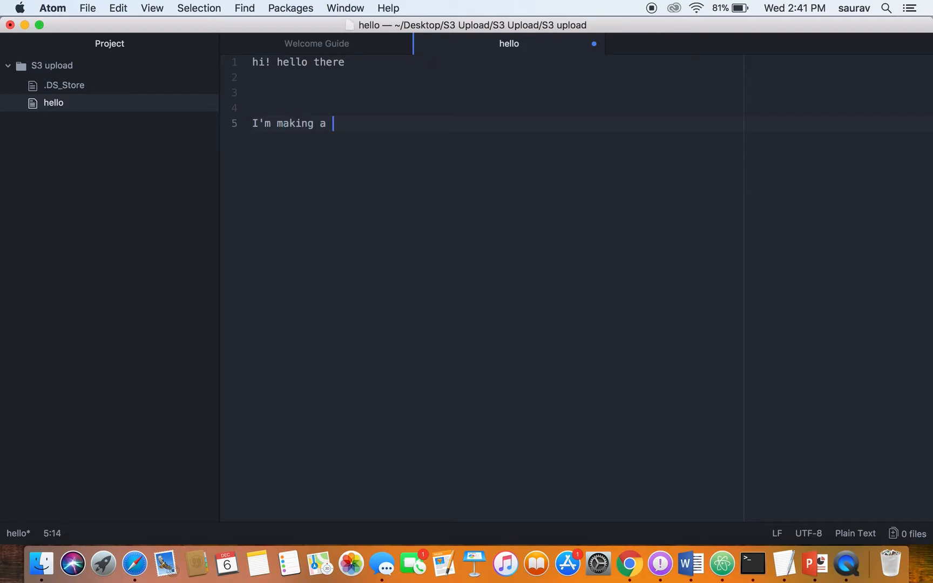
{"action": "type", "text": "video."}
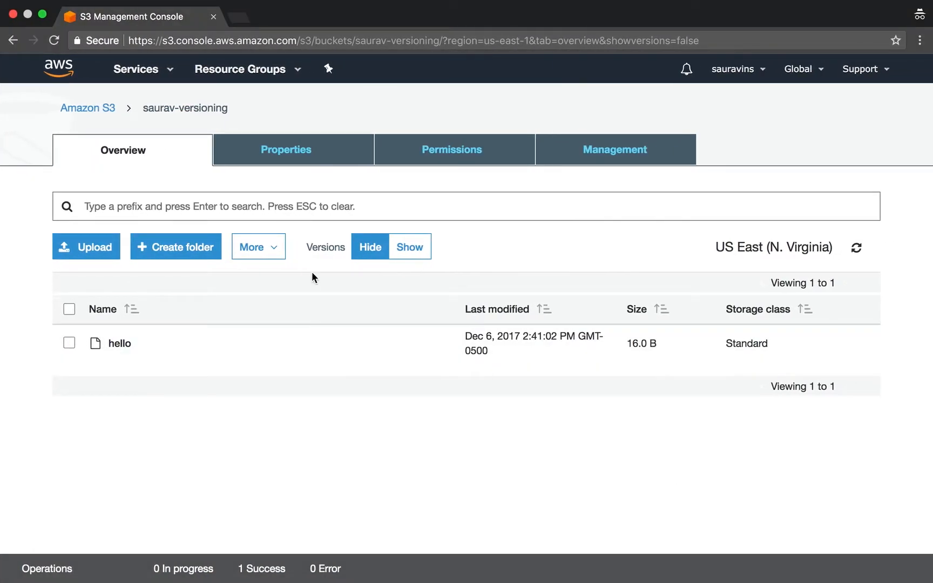
- Re-upload the edited 39 B hello file, skipping straight to review
{"action": "left_click", "coordinate": [87, 247]}
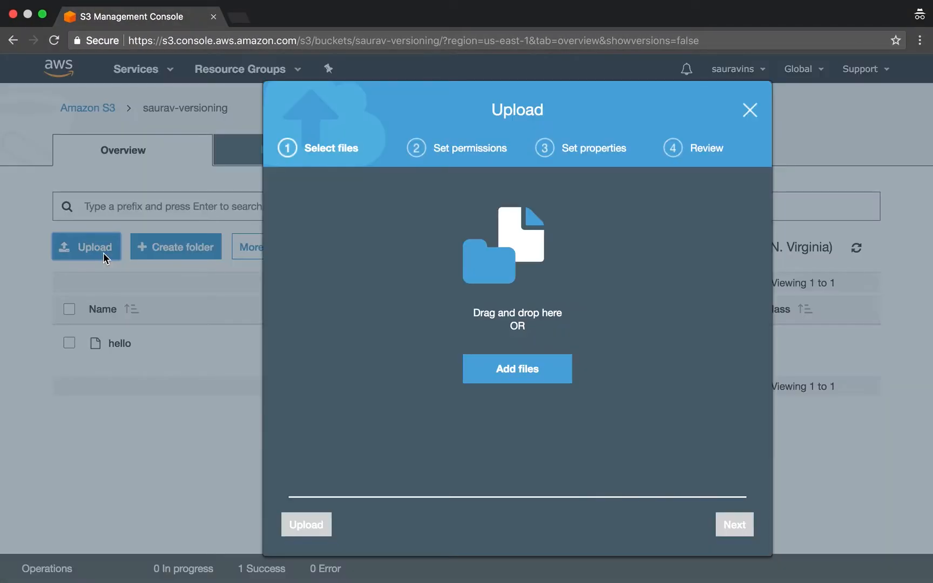
{"action": "left_click", "coordinate": [516, 369]}
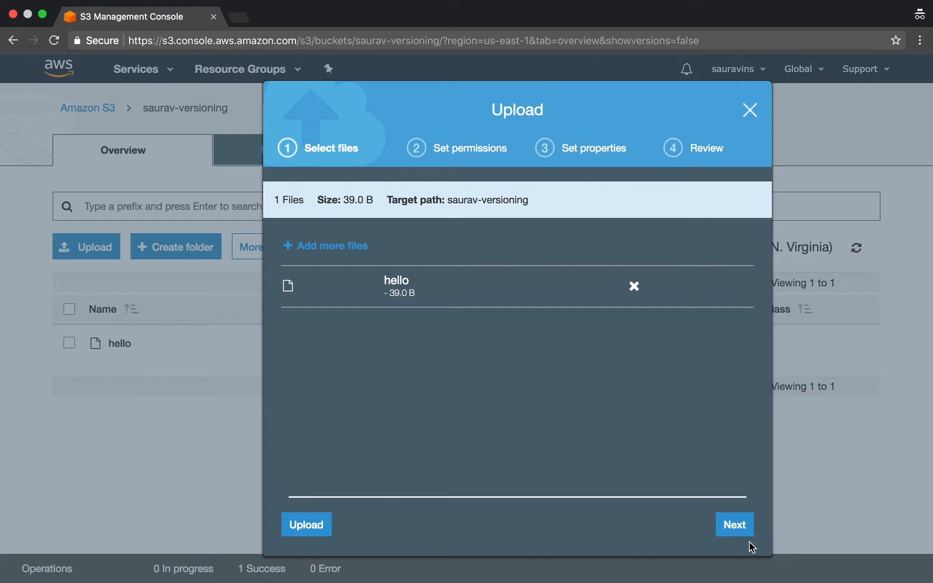
{"action": "left_click", "coordinate": [733, 525]}
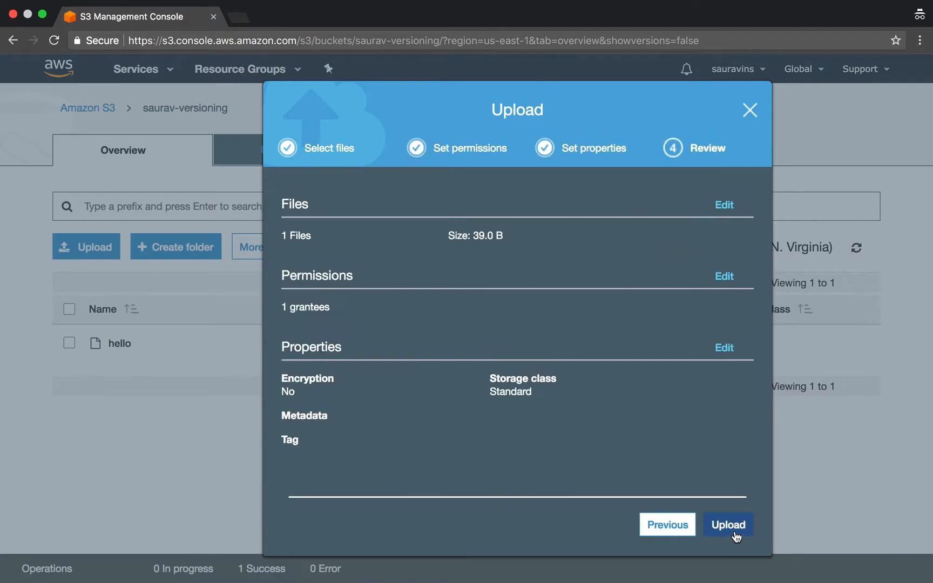
{"action": "left_click", "coordinate": [727, 524]}
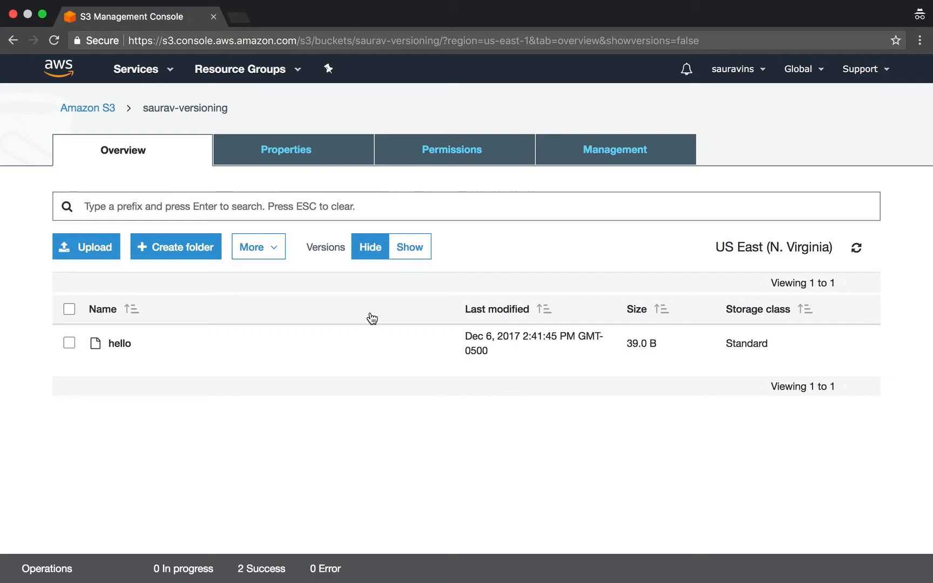
{"action": "mouse_move", "coordinate": [498, 274]}
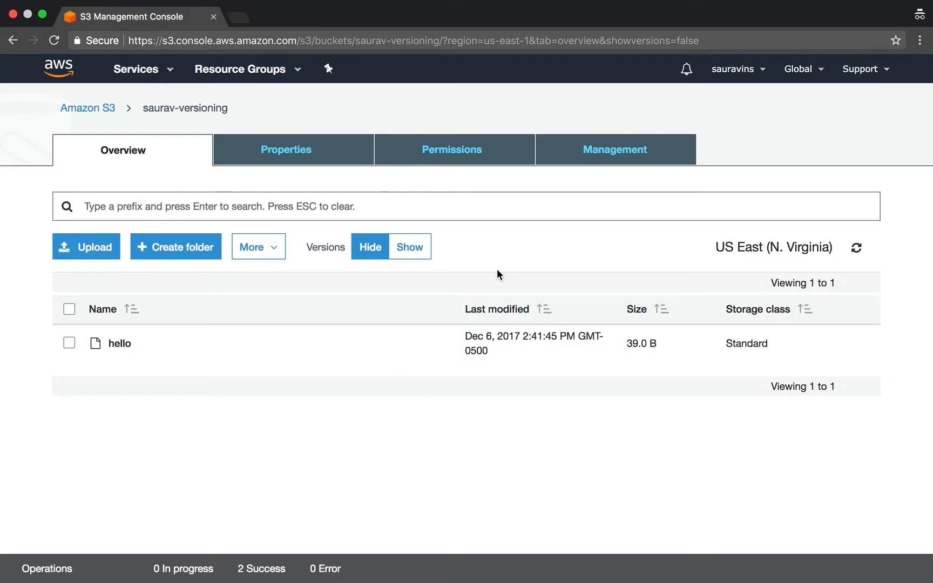
{"action": "mouse_move", "coordinate": [410, 246]}
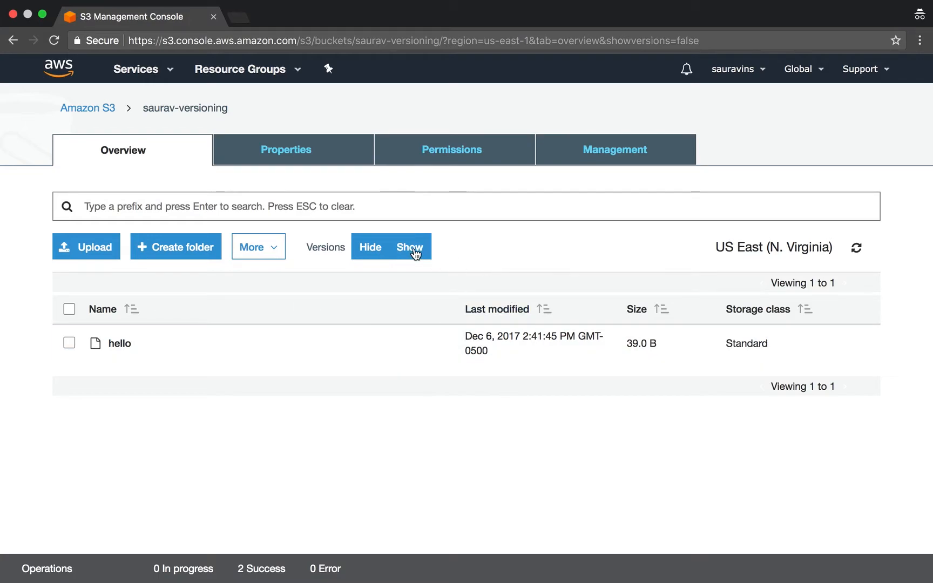
- Show versions to reveal hello's 39 B latest and 16 B earlier copies
{"action": "left_click", "coordinate": [408, 246]}
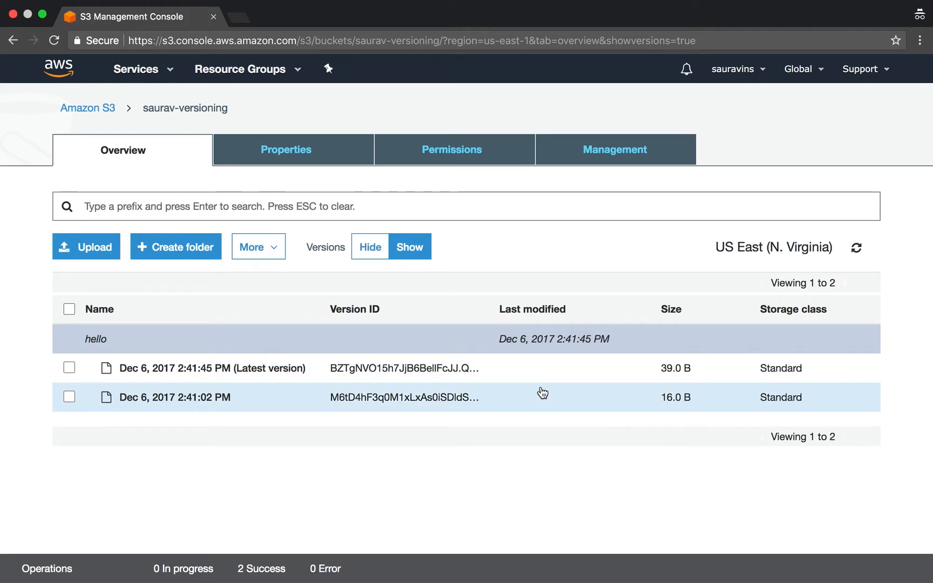
{"action": "mouse_move", "coordinate": [661, 406]}
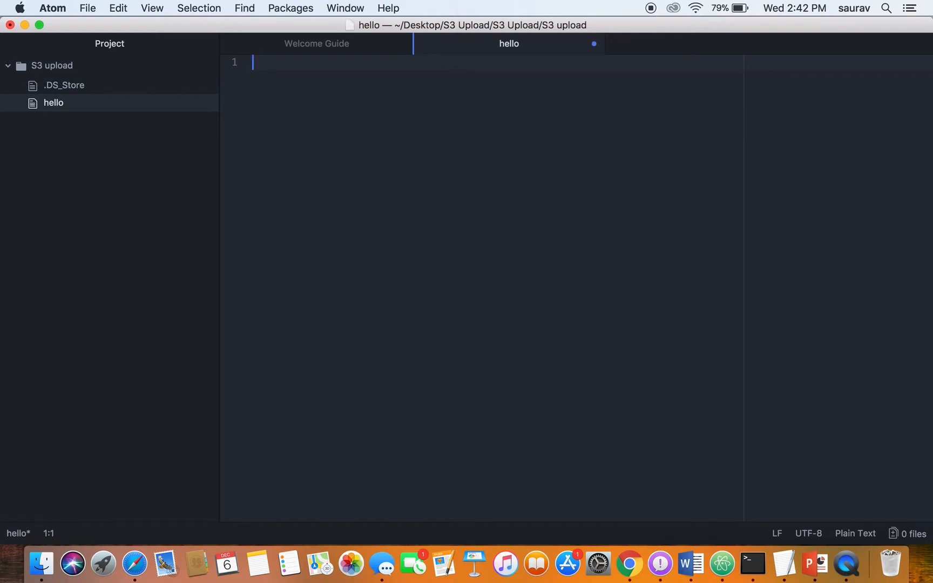
- Type "I'm deleting everything." as the hello file's only text
{"action": "type", "text": "I'm"}
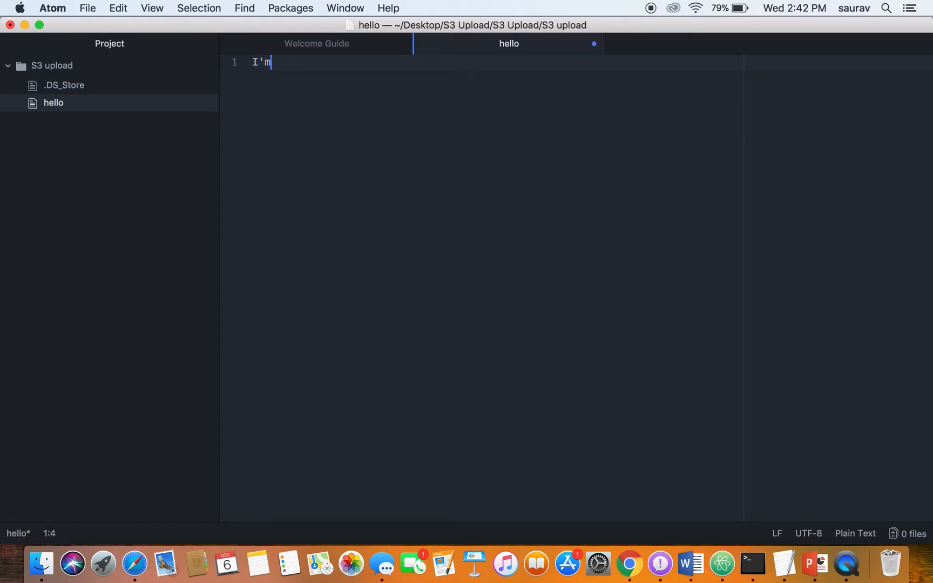
{"action": "type", "text": "deleting ev"}
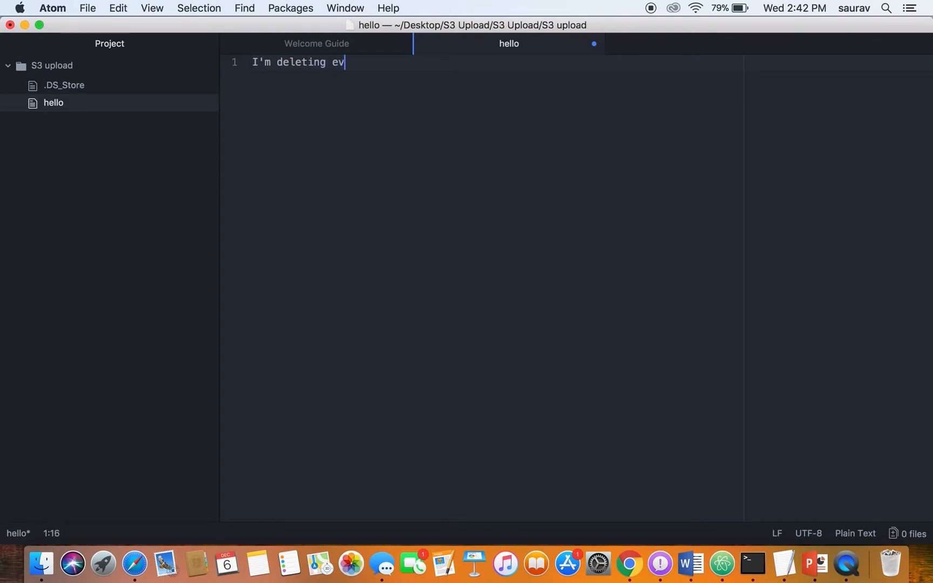
{"action": "type", "text": "erything."}
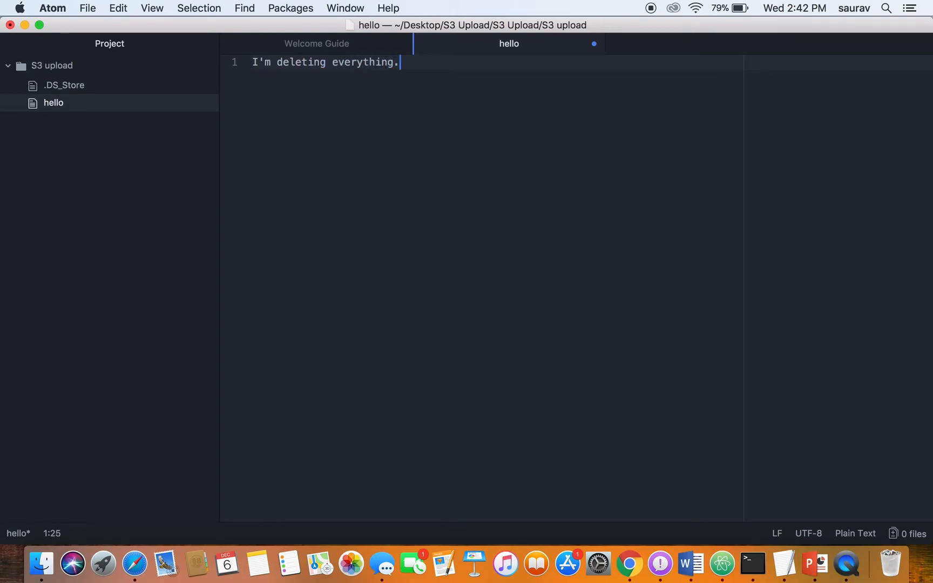
{"action": "type", "text": "TH"}
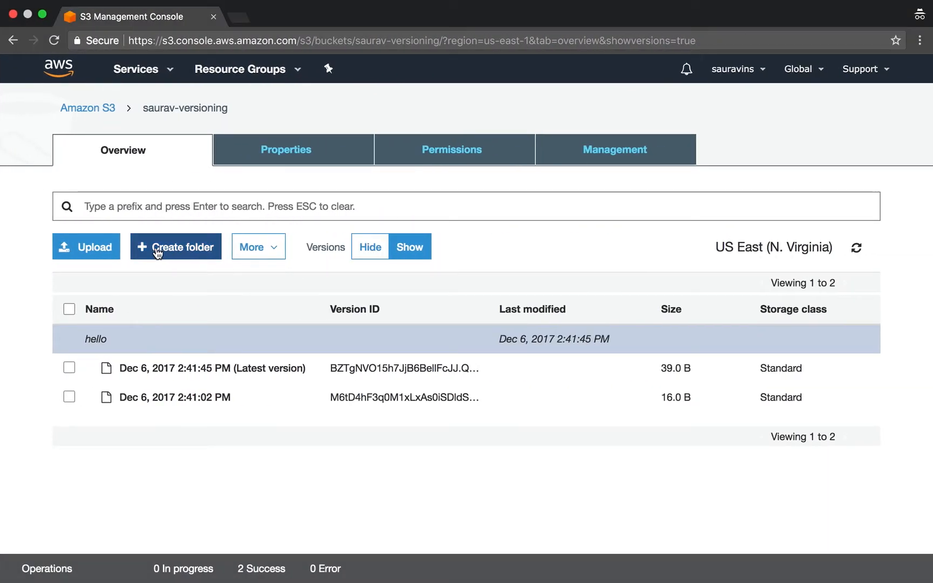
- Hide versions, upload the rewritten 49-byte hello file, and try its object link
{"action": "left_click", "coordinate": [369, 246]}
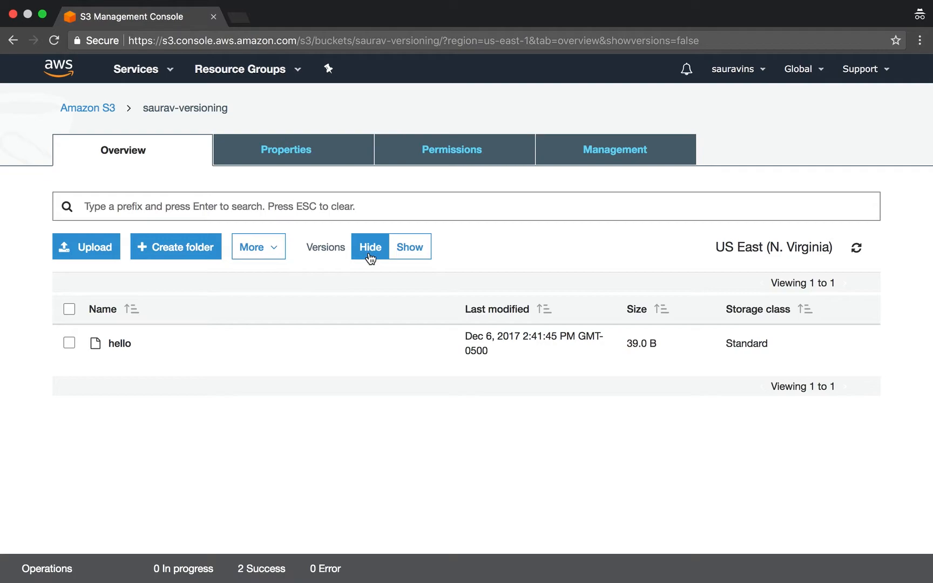
{"action": "left_click", "coordinate": [87, 246]}
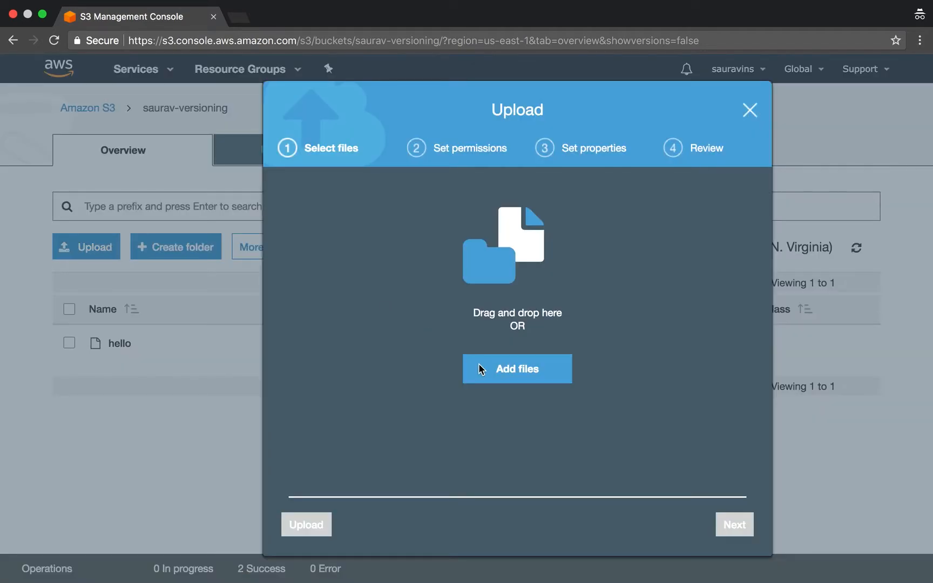
{"action": "left_click", "coordinate": [517, 368]}
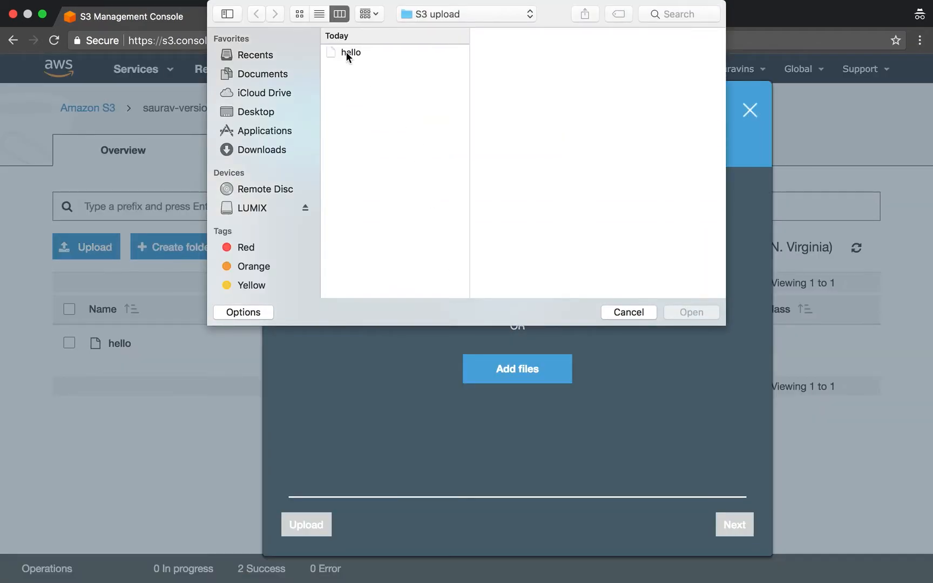
{"action": "left_click", "coordinate": [350, 53]}
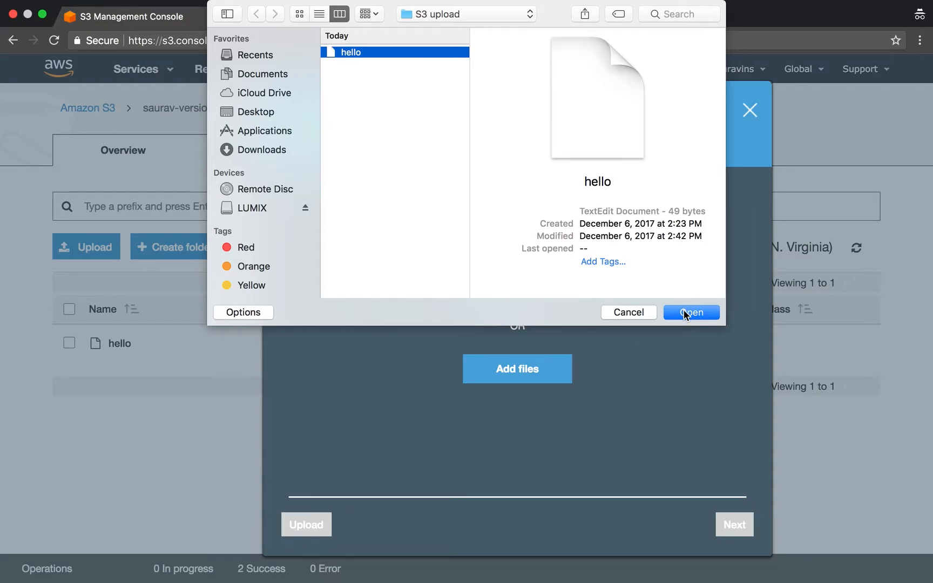
{"action": "left_click", "coordinate": [690, 313]}
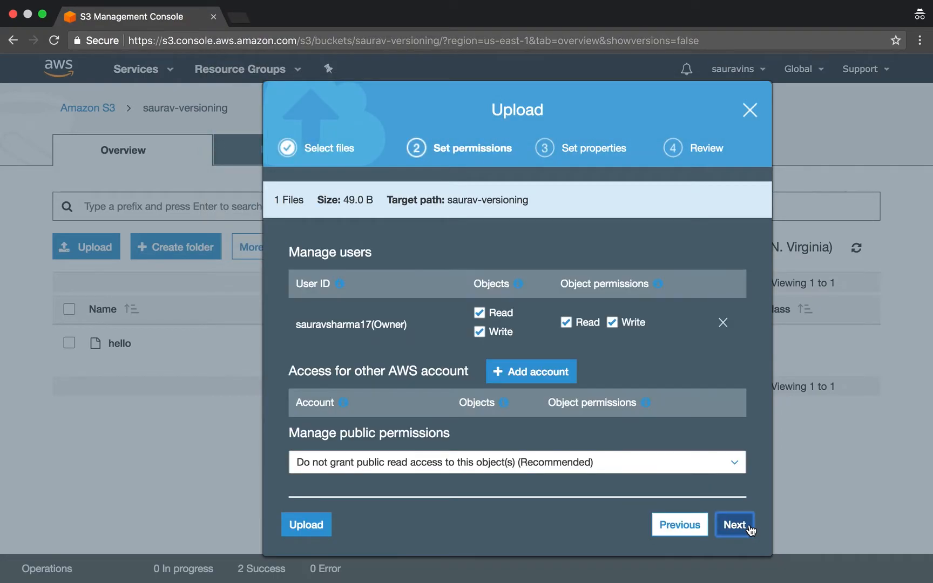
{"action": "left_click", "coordinate": [305, 524]}
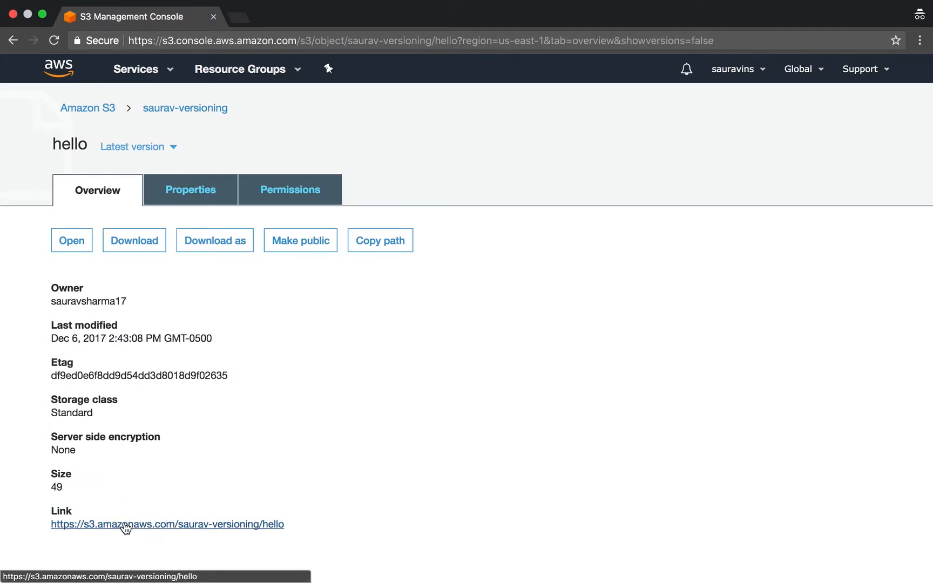
{"action": "left_click", "coordinate": [167, 524]}
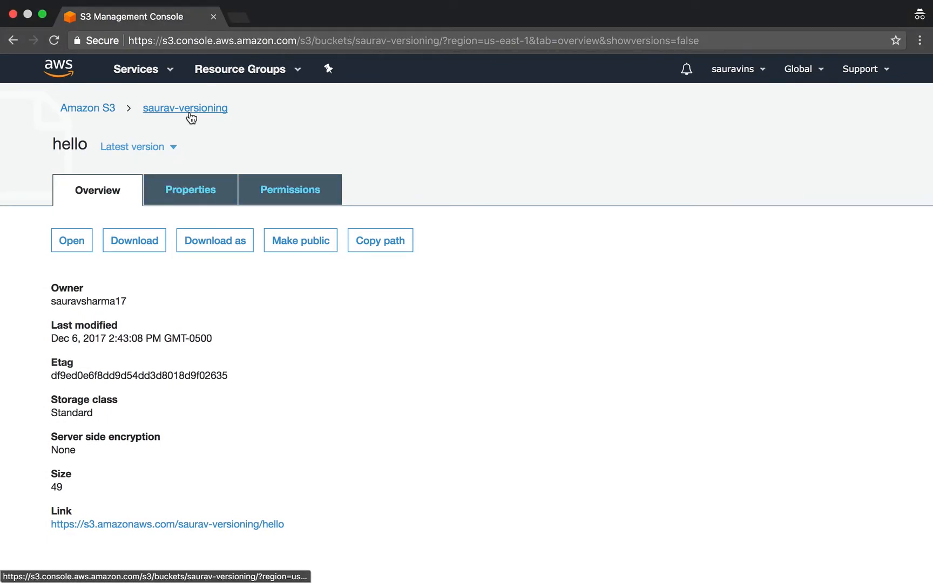
- Make the oldest 16 B hello version public, then return to the three-version list
{"action": "left_click", "coordinate": [186, 108]}
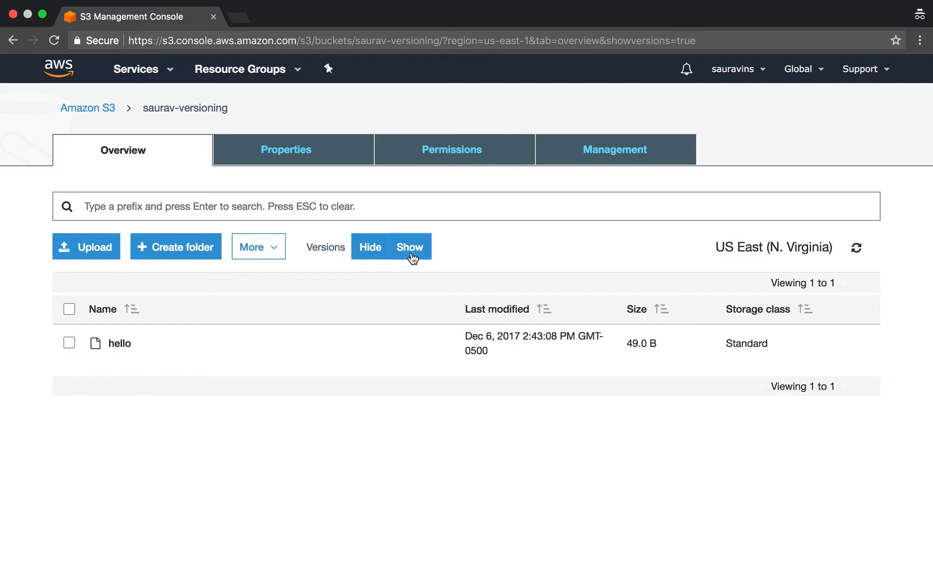
{"action": "left_click", "coordinate": [409, 246]}
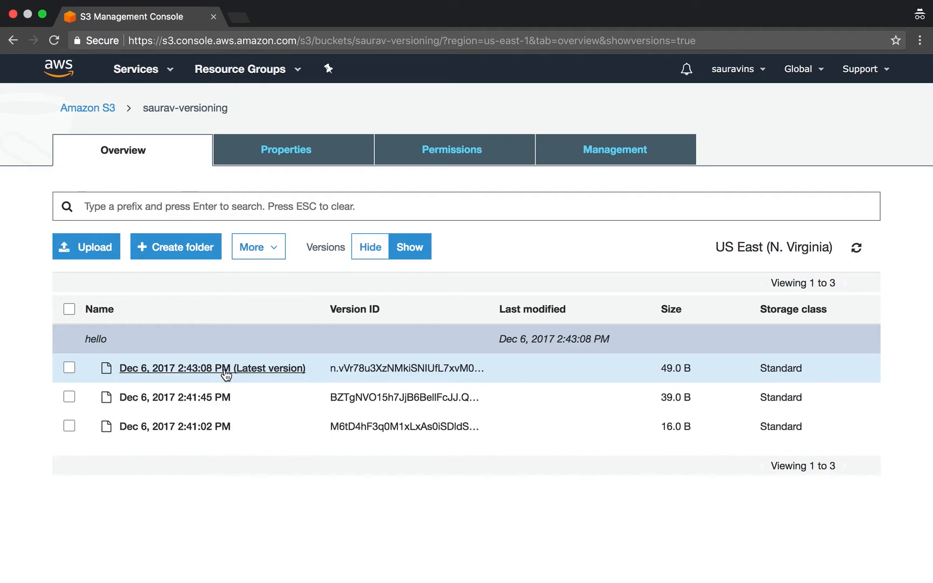
{"action": "mouse_move", "coordinate": [212, 426]}
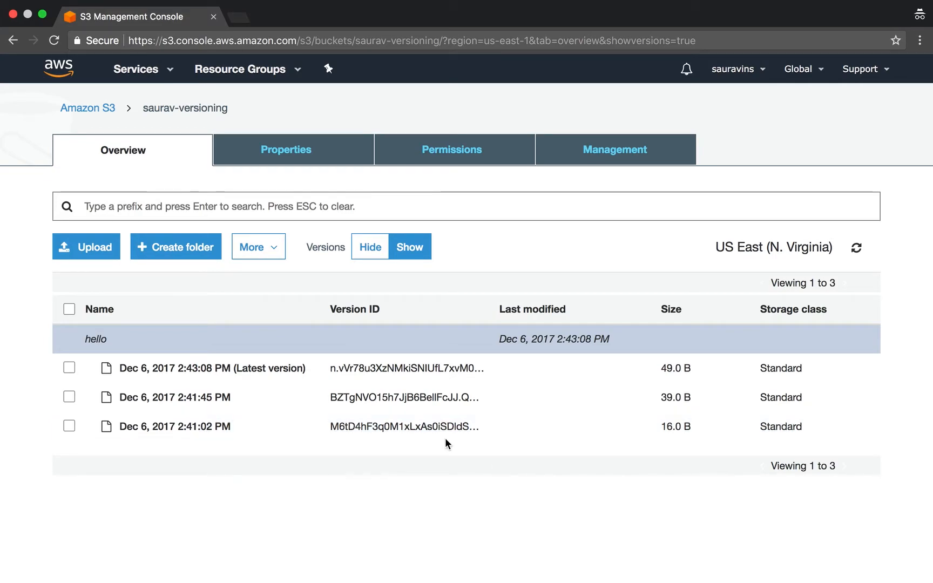
{"action": "left_click", "coordinate": [174, 426]}
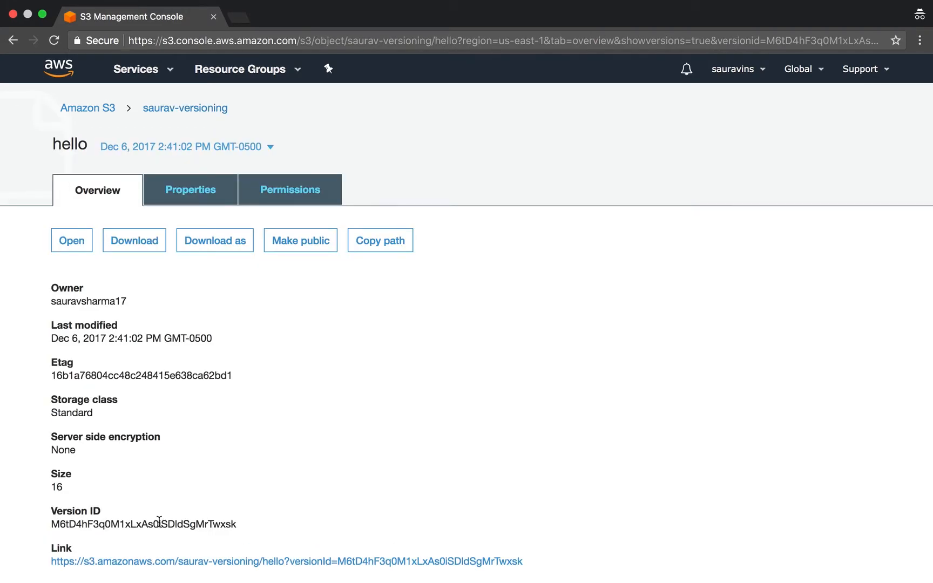
{"action": "left_click", "coordinate": [300, 240]}
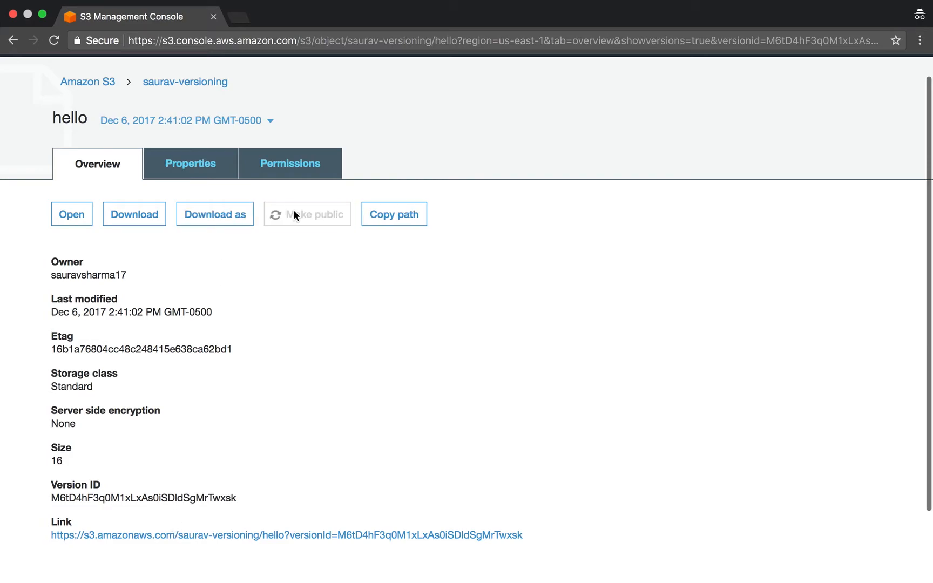
{"action": "left_click", "coordinate": [307, 214]}
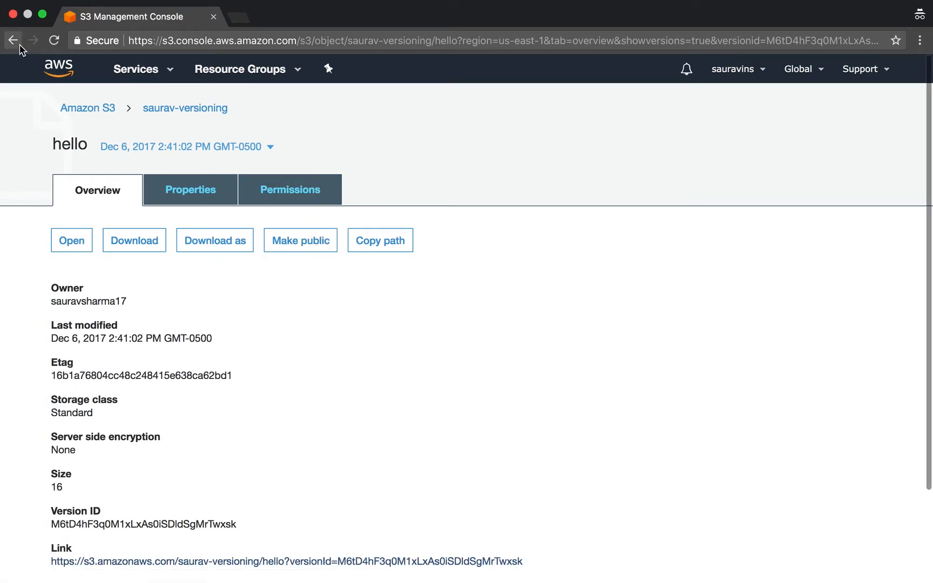
{"action": "left_click", "coordinate": [13, 40]}
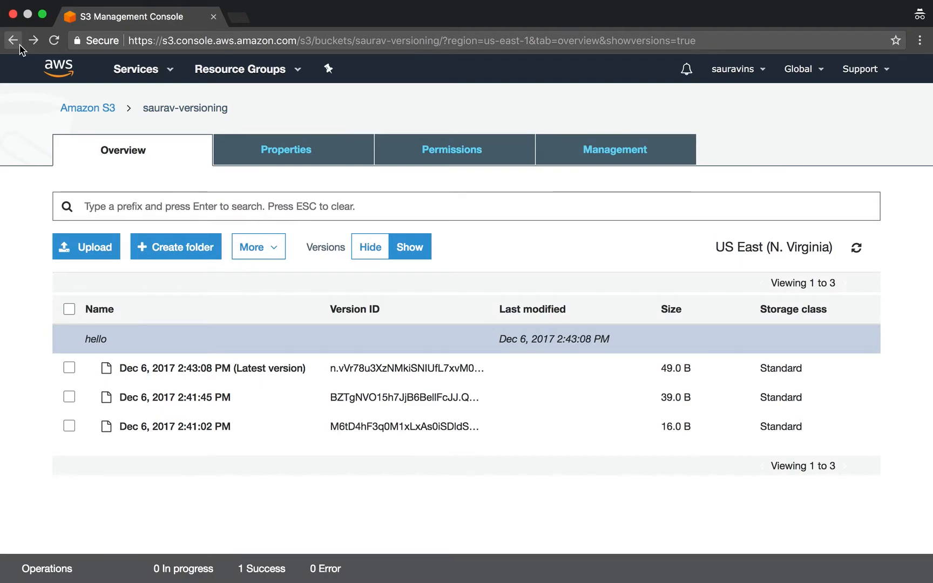
- With versions hidden, delete the hello object from saurav-versioning
{"action": "left_click", "coordinate": [368, 246]}
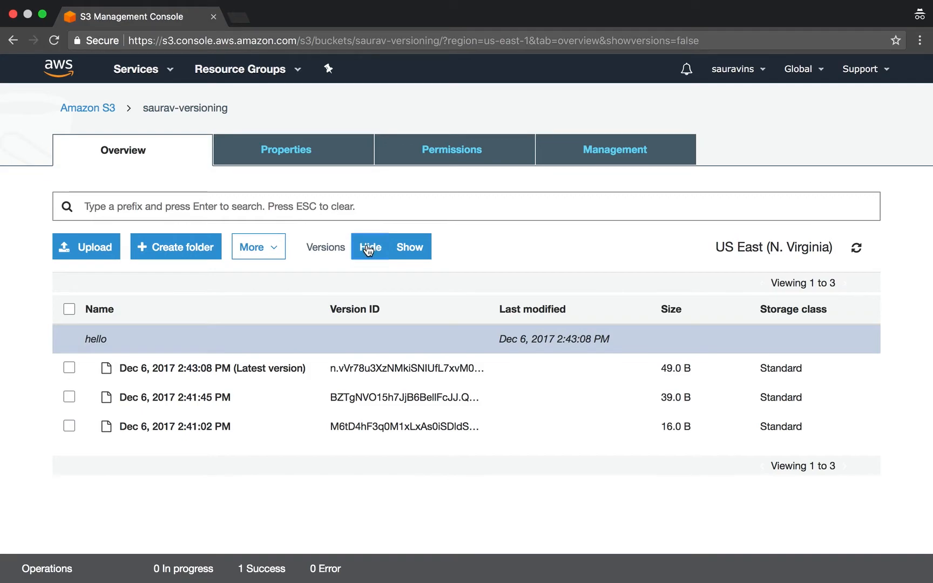
{"action": "left_click", "coordinate": [369, 246]}
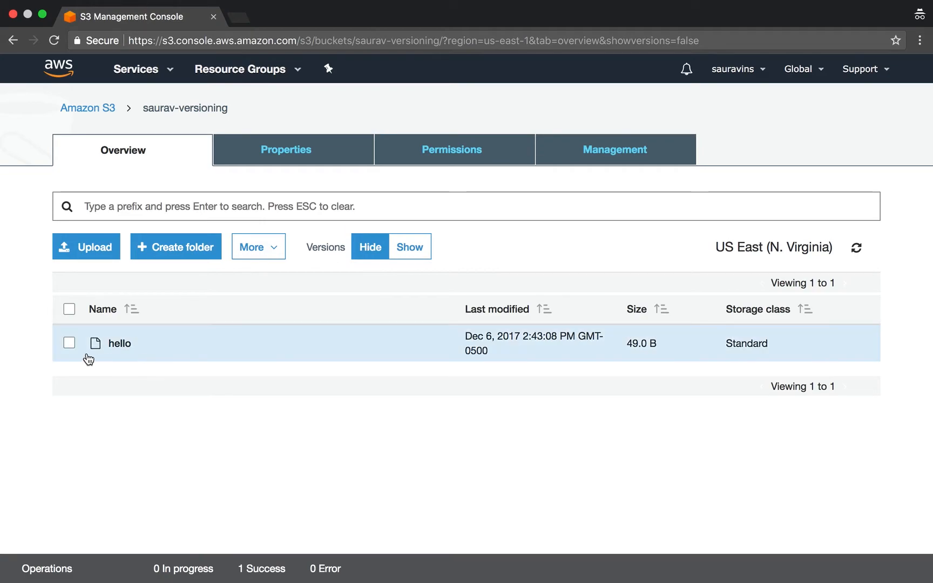
{"action": "left_click", "coordinate": [119, 343]}
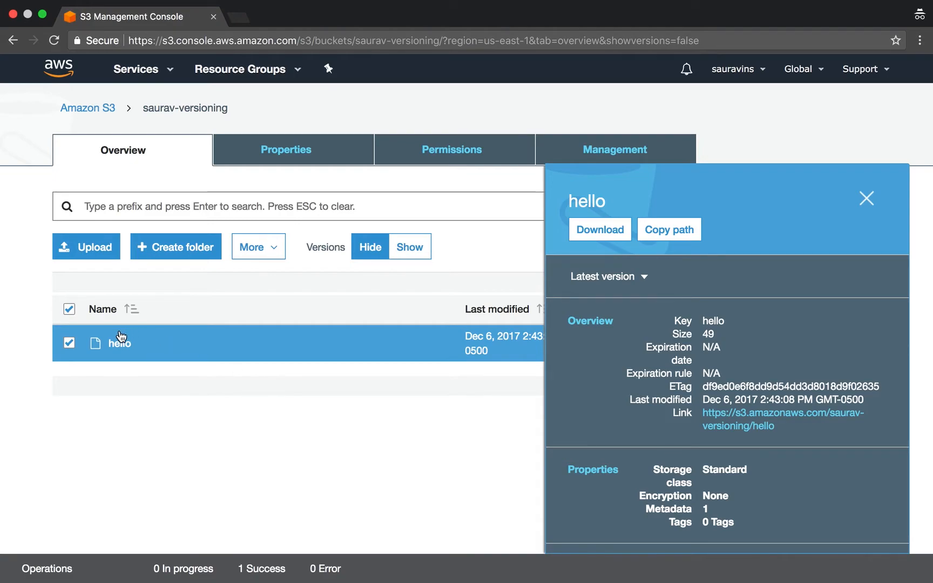
{"action": "left_click", "coordinate": [252, 246]}
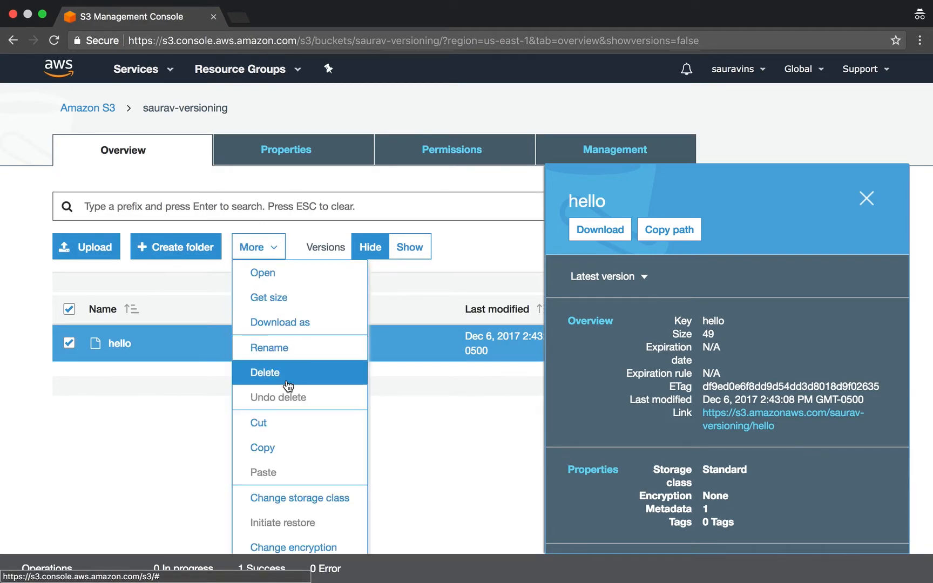
{"action": "left_click", "coordinate": [265, 372]}
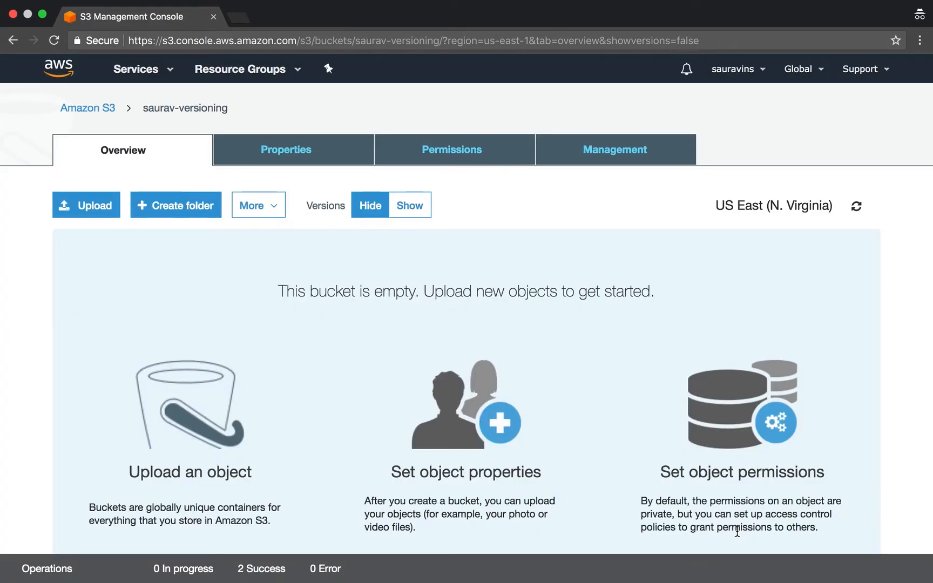
{"action": "scroll", "scroll_direction": "down", "scroll_amount": 3}
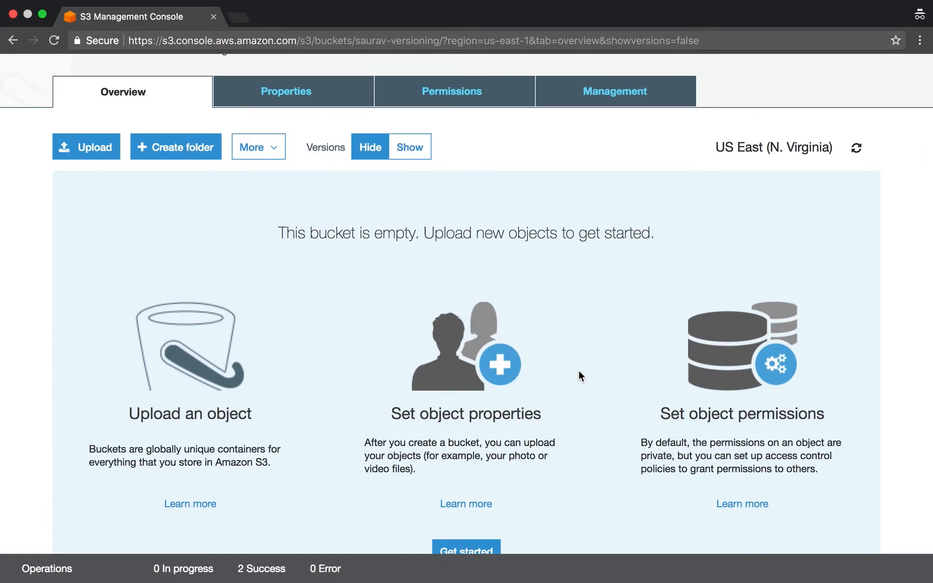
- List all versions and delete hello's delete marker, restoring the 49 B 2:43:08 PM version
{"action": "left_click", "coordinate": [409, 147]}
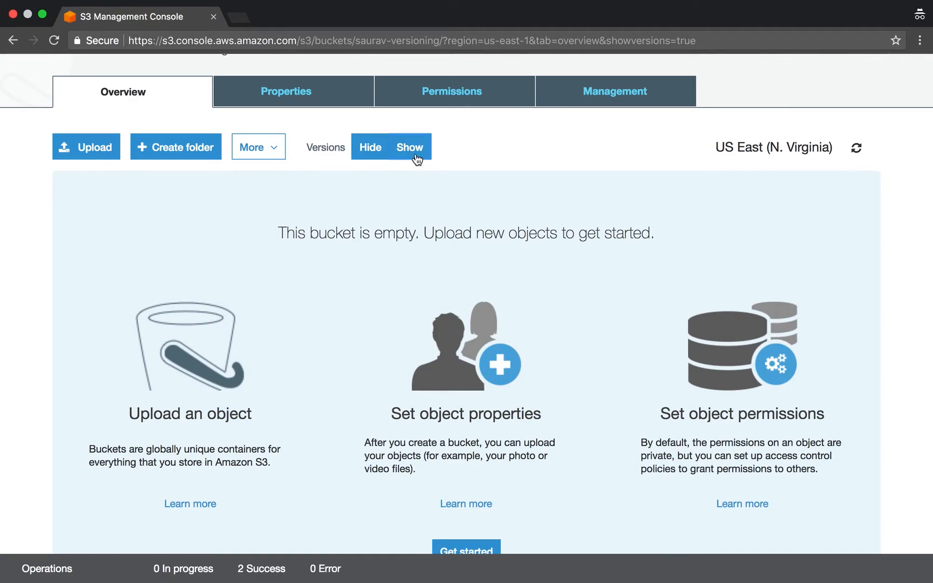
{"action": "left_click", "coordinate": [409, 147]}
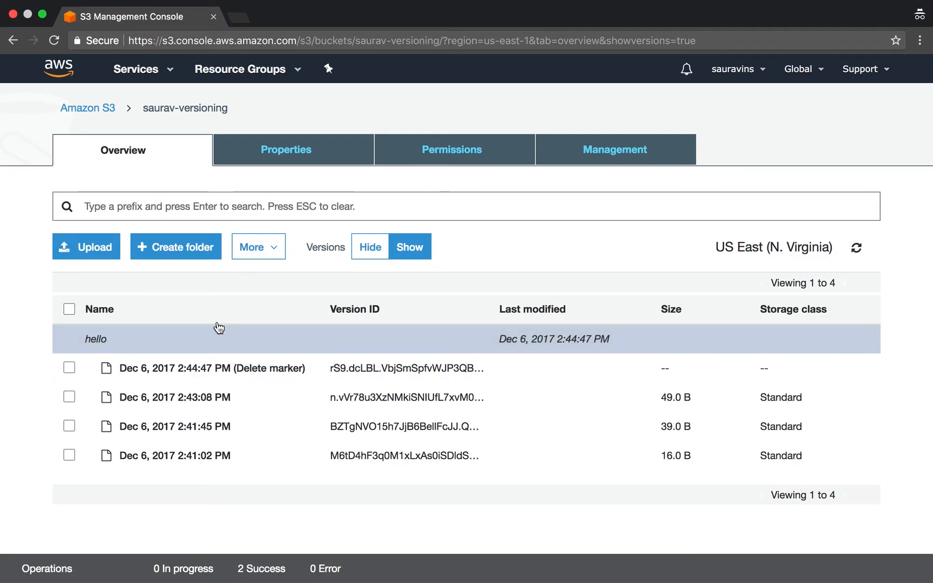
{"action": "left_click", "coordinate": [369, 247]}
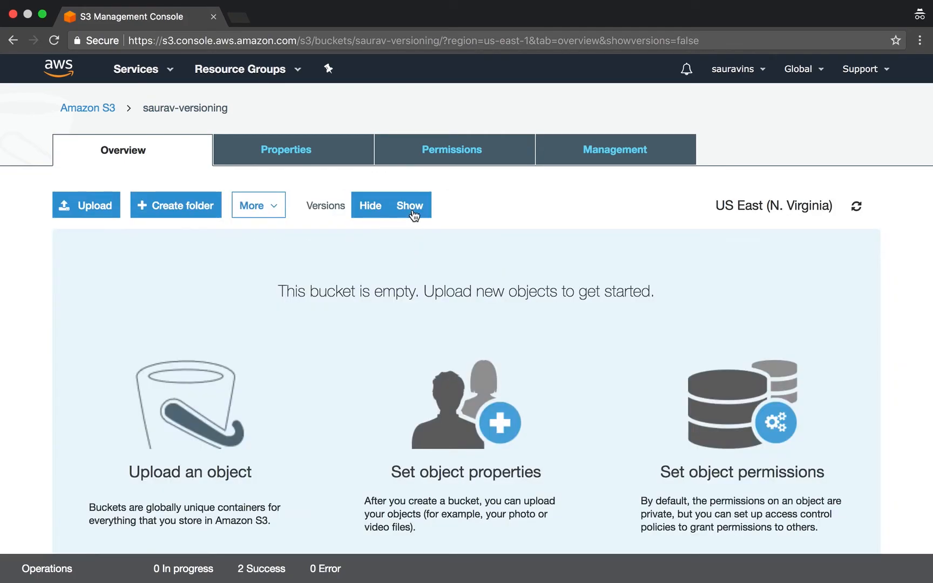
{"action": "left_click", "coordinate": [409, 206]}
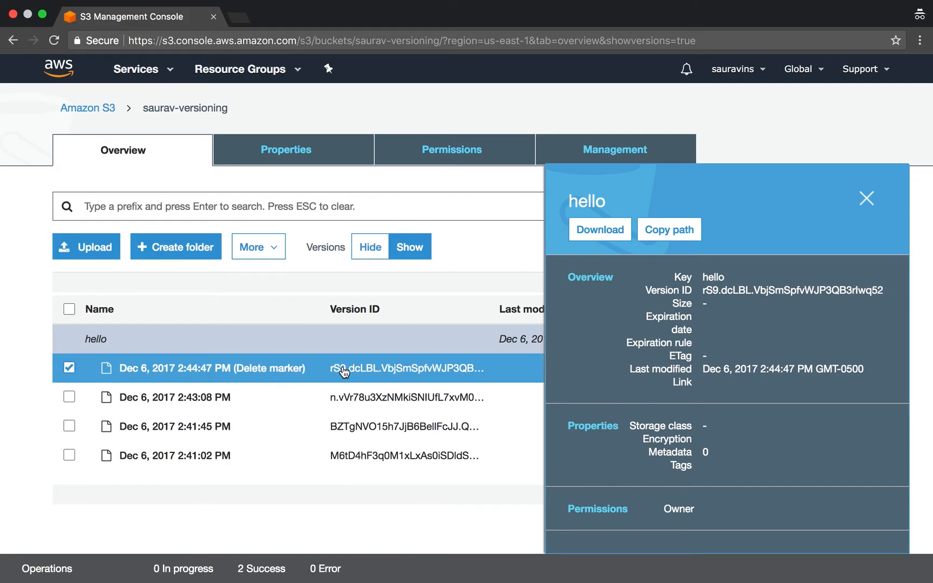
{"action": "mouse_move", "coordinate": [859, 247]}
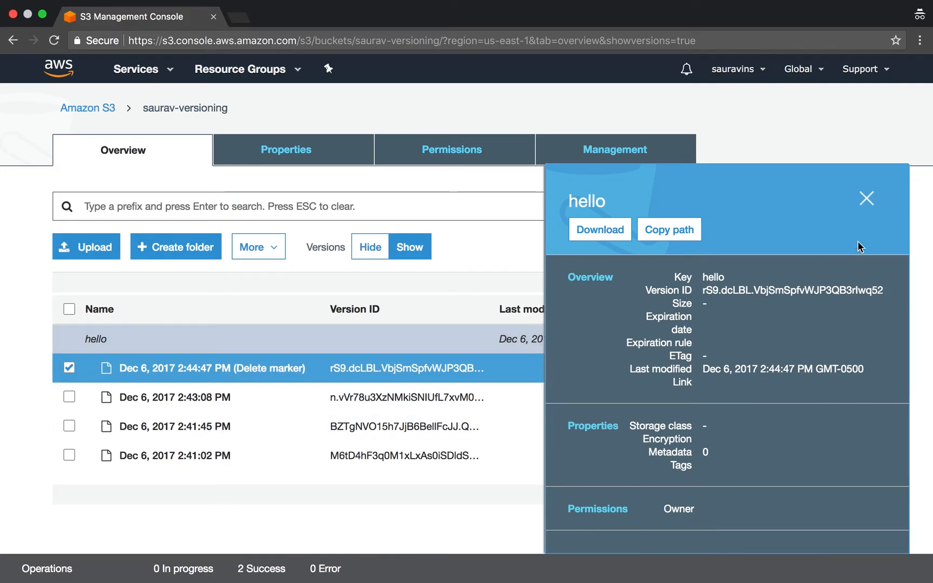
{"action": "left_click", "coordinate": [865, 198]}
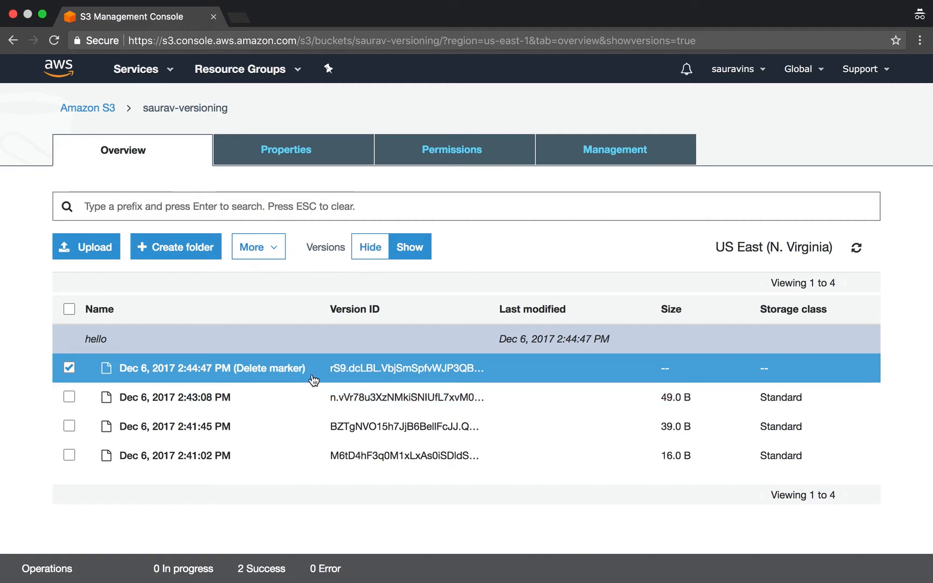
{"action": "left_click", "coordinate": [257, 246]}
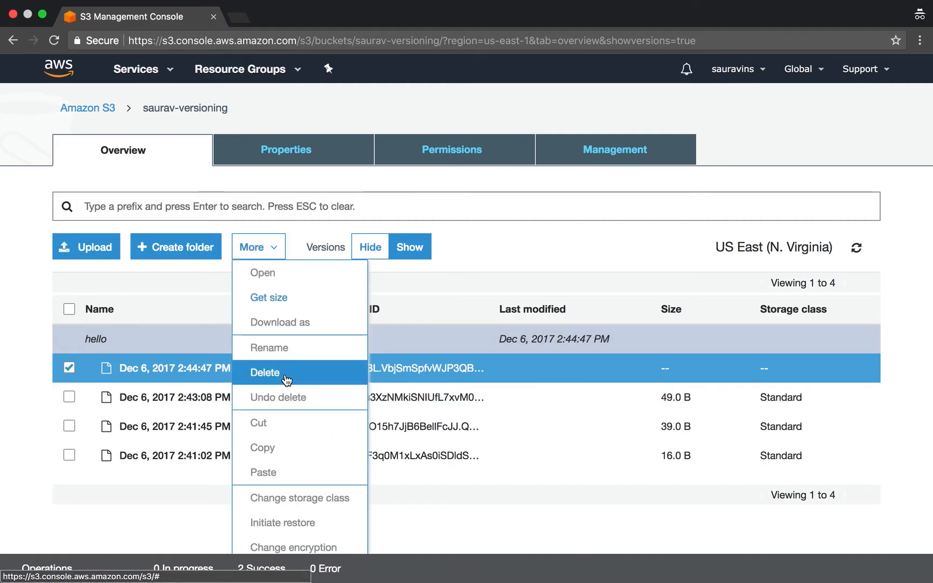
{"action": "left_click", "coordinate": [265, 372]}
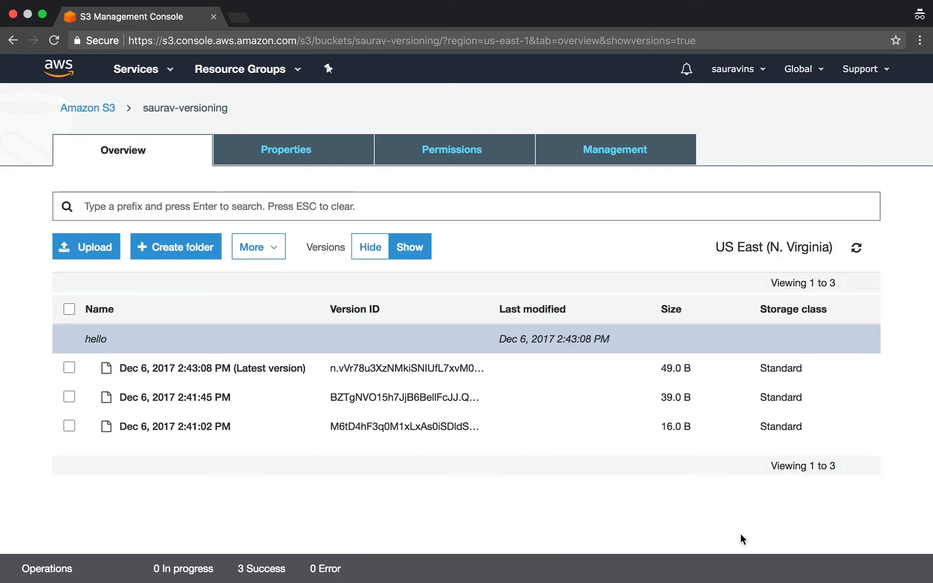
{"action": "mouse_move", "coordinate": [264, 383]}
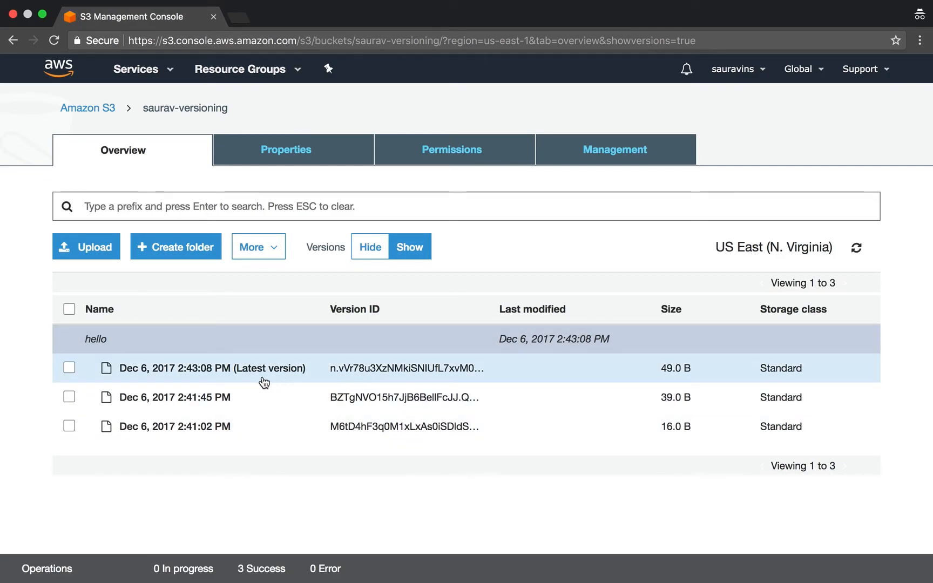
{"action": "mouse_move", "coordinate": [356, 290]}
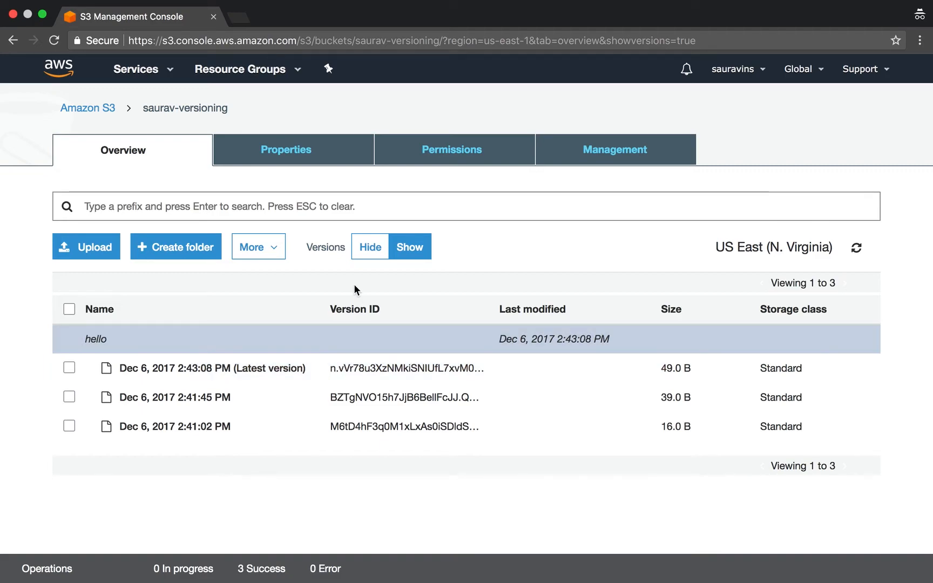
{"action": "left_click", "coordinate": [369, 247]}
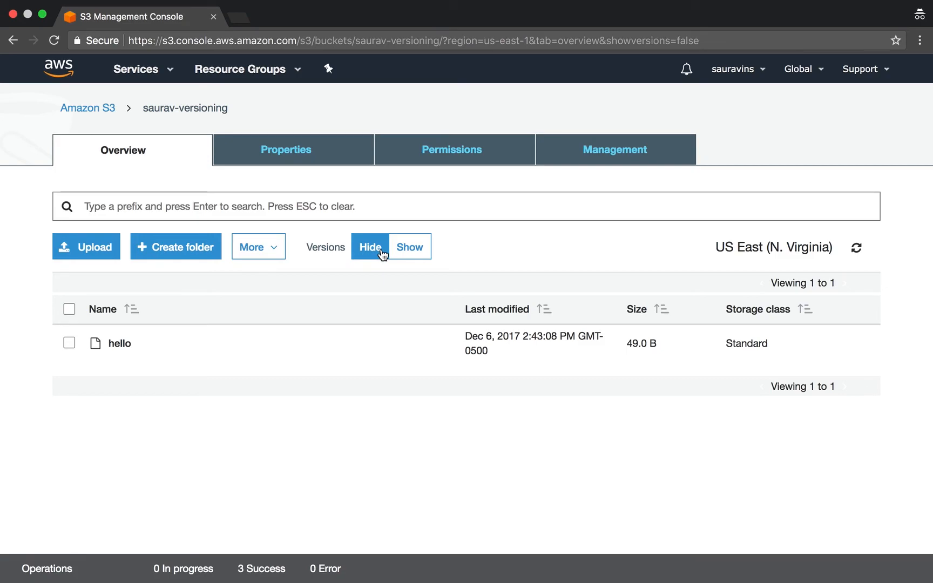
{"action": "left_click", "coordinate": [408, 246]}
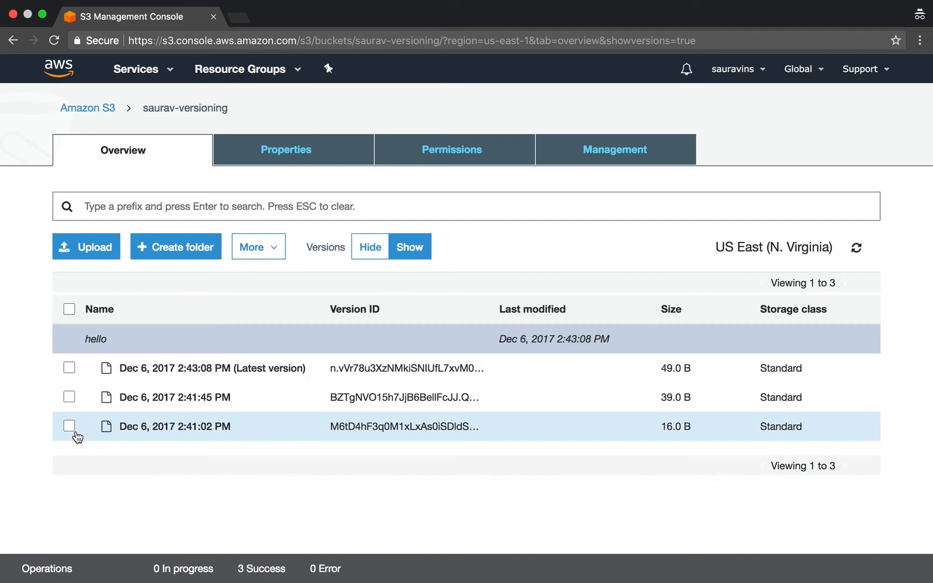
{"action": "mouse_move", "coordinate": [74, 434]}
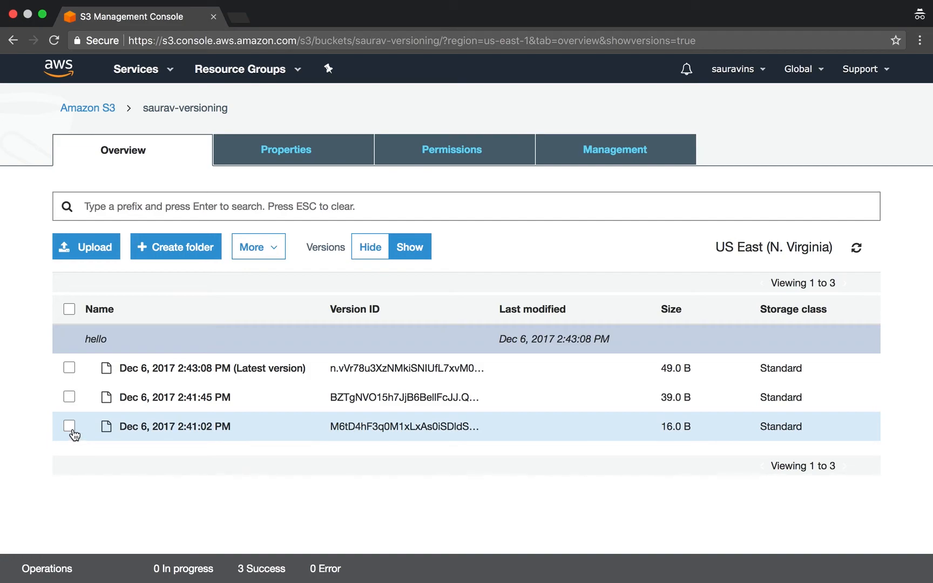
- Permanently delete hello's 2:41:02 PM and 2:41:45 PM versions (16 B, 39 B), then hide versions
{"action": "left_click", "coordinate": [69, 398]}
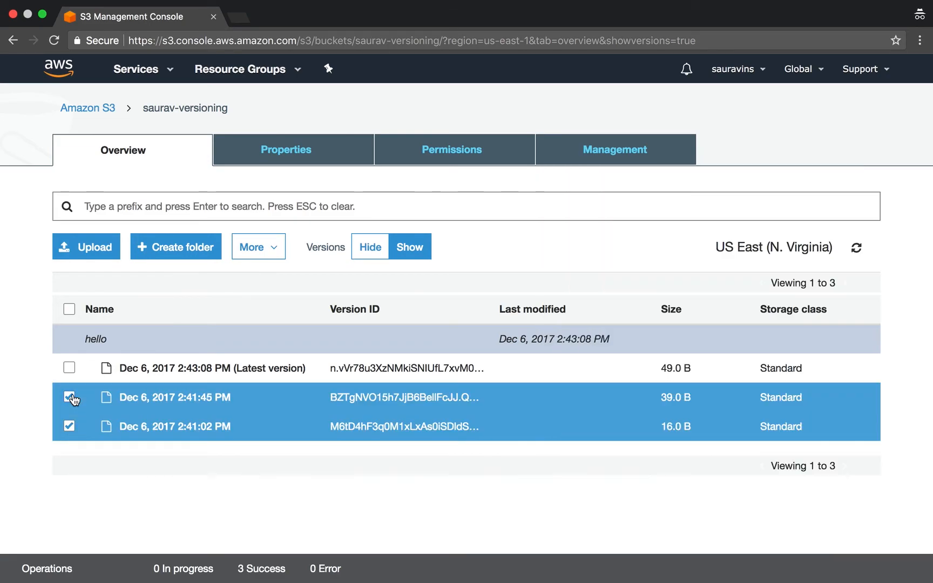
{"action": "left_click", "coordinate": [69, 396]}
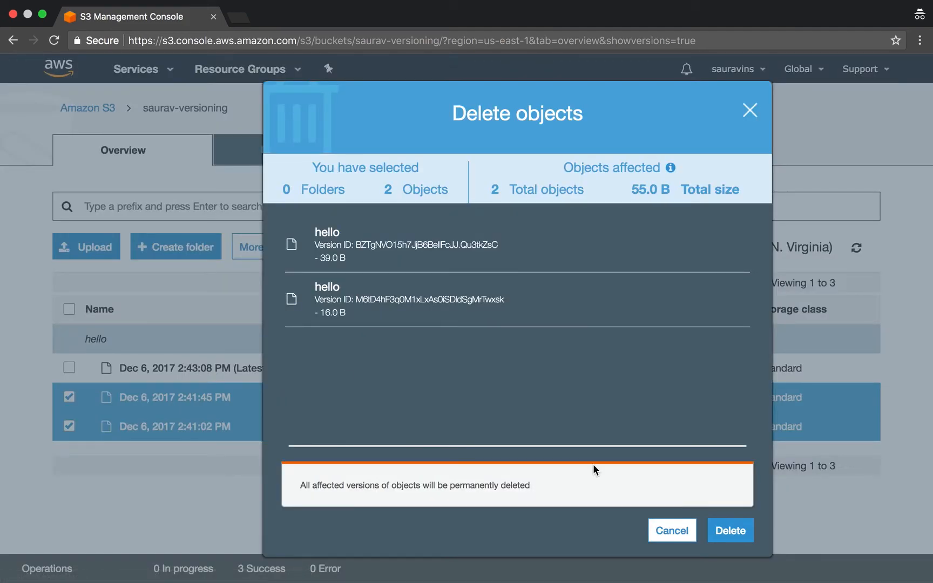
{"action": "left_click", "coordinate": [730, 530]}
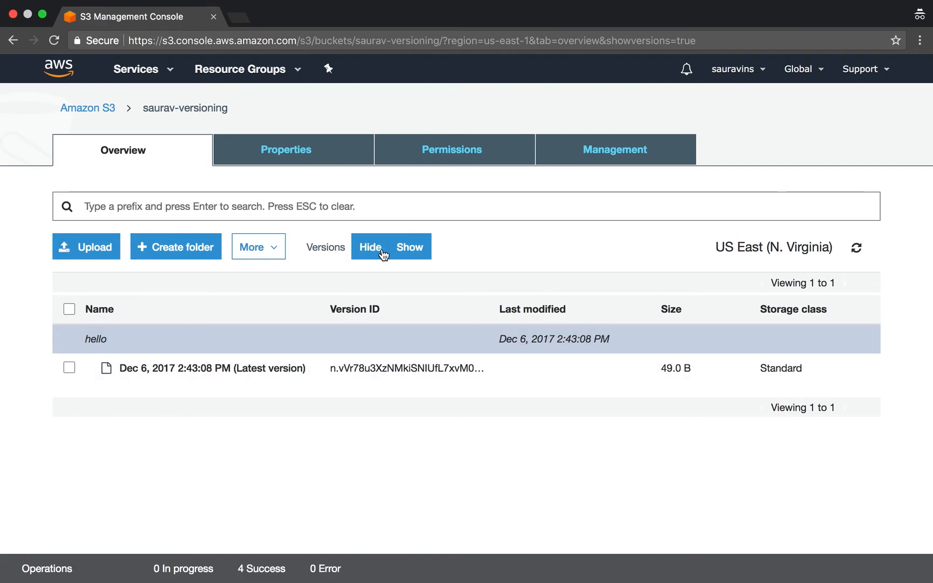
{"action": "left_click", "coordinate": [370, 246]}
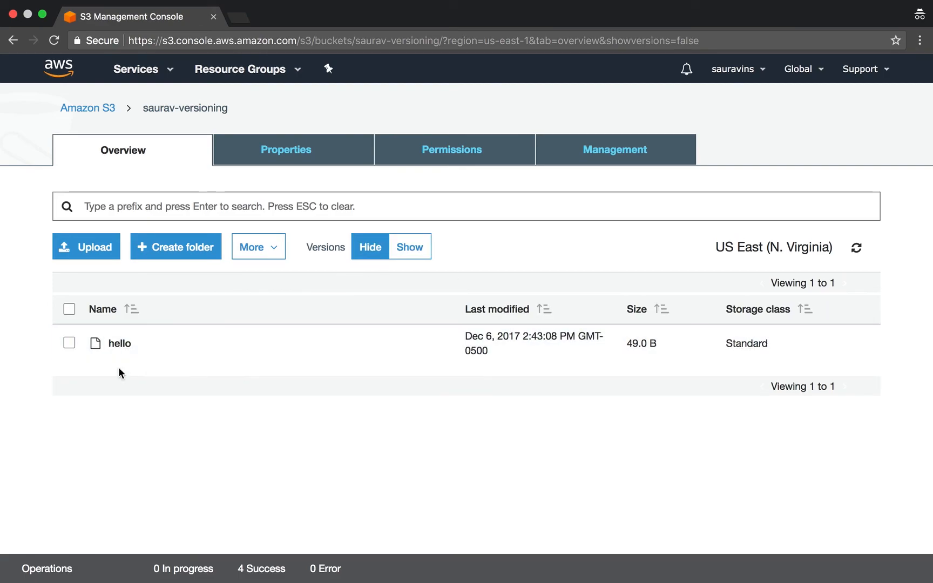
- Permanently delete hello's last 49 B version, then hide versions to confirm saurav-versioning is empty
{"action": "left_click", "coordinate": [409, 246]}
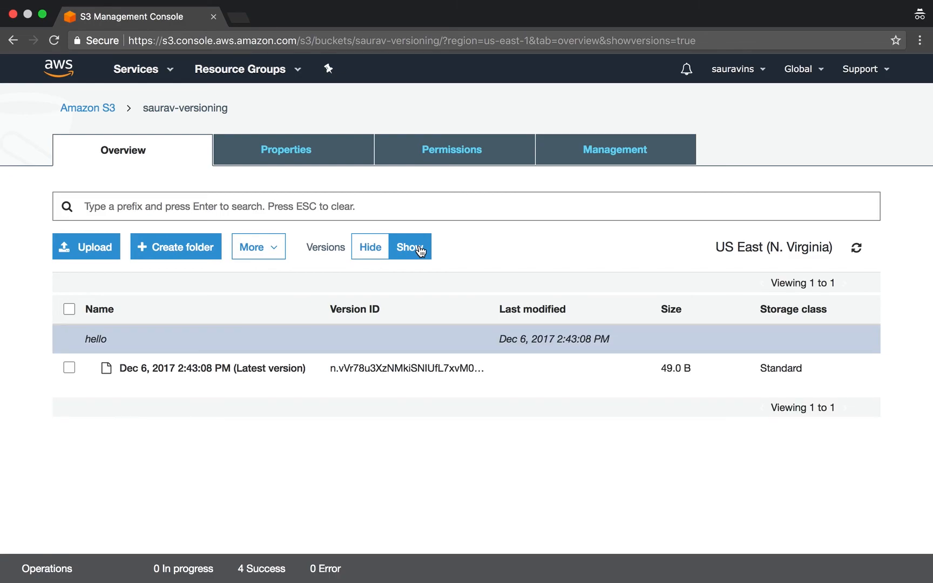
{"action": "left_click", "coordinate": [211, 368]}
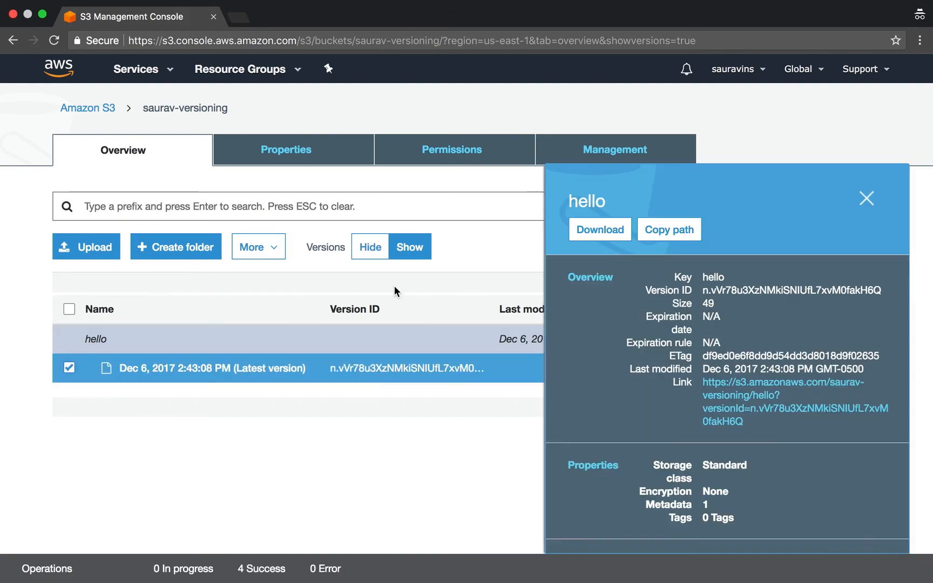
{"action": "mouse_move", "coordinate": [257, 247]}
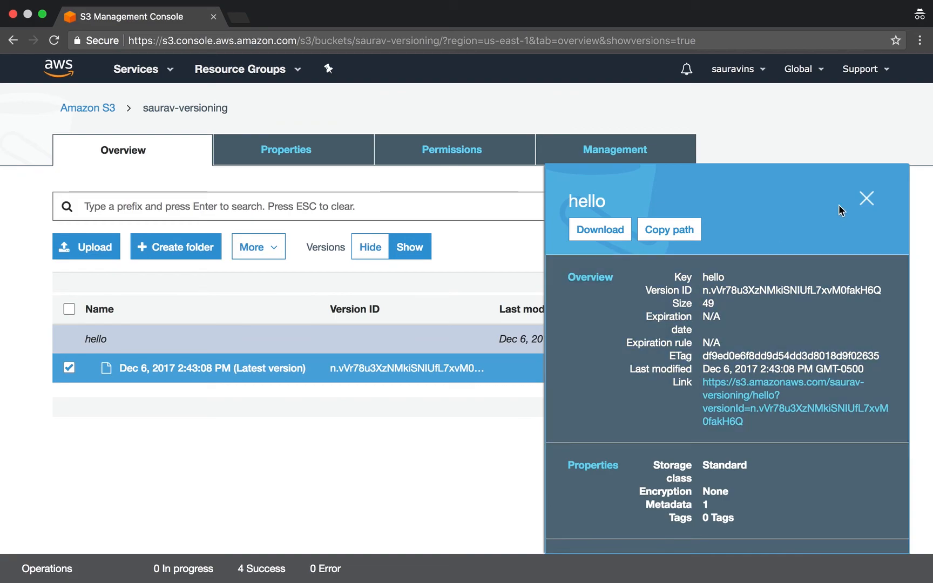
{"action": "mouse_move", "coordinate": [867, 198]}
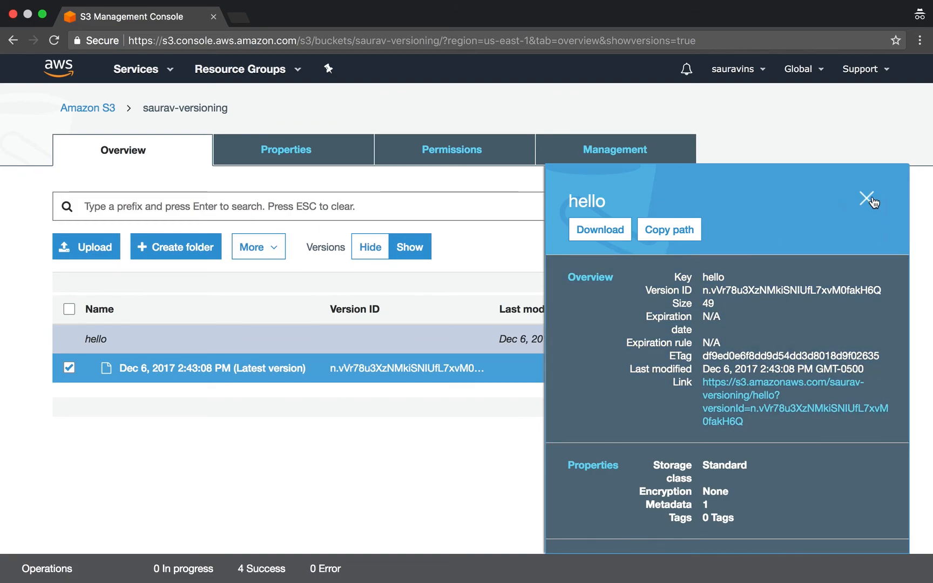
{"action": "left_click", "coordinate": [257, 246]}
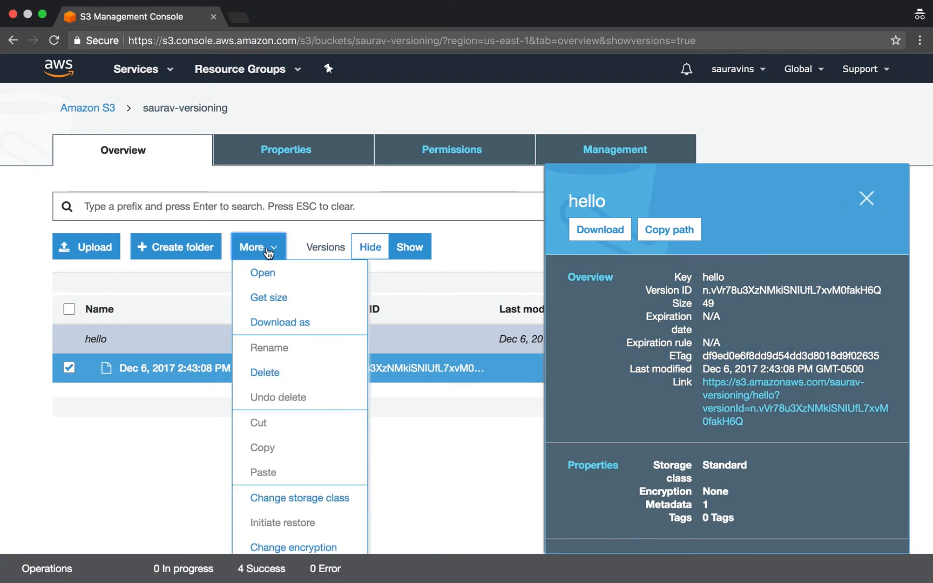
{"action": "left_click", "coordinate": [264, 372]}
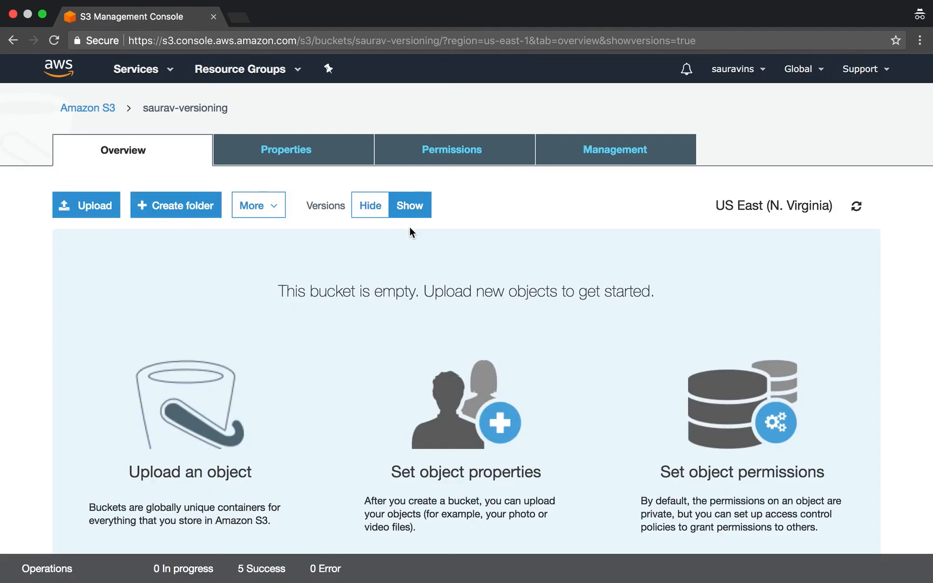
{"action": "mouse_move", "coordinate": [389, 229]}
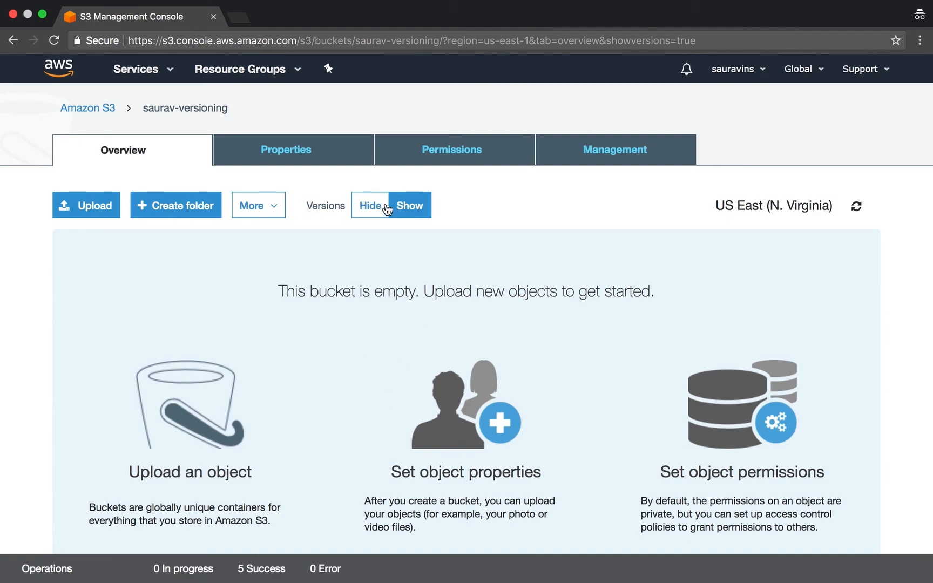
{"action": "left_click", "coordinate": [368, 205]}
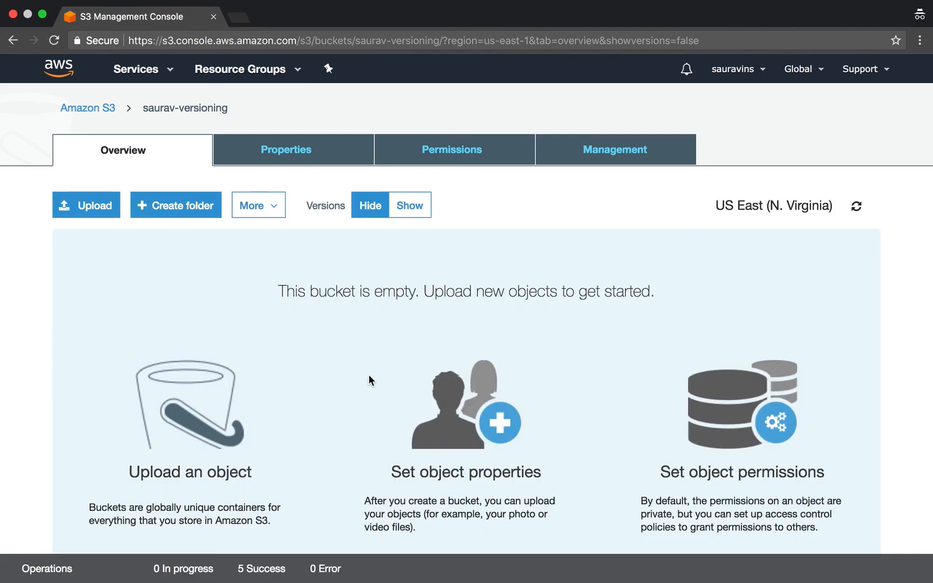